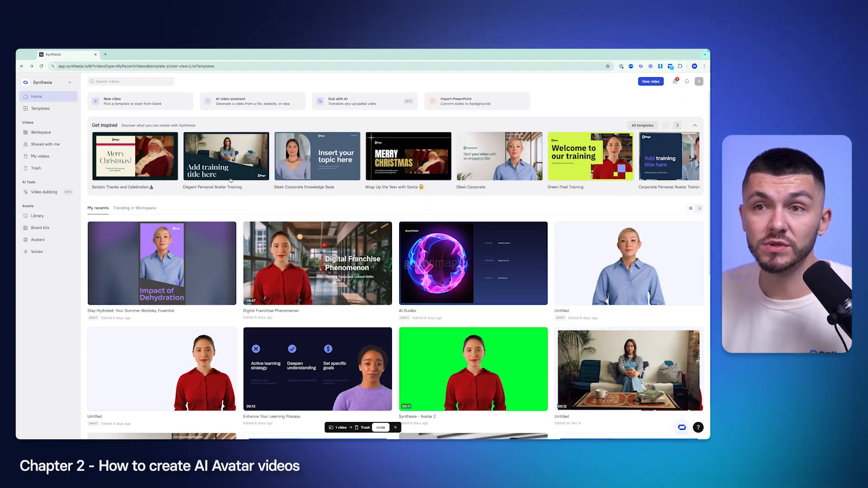
# Start a new blank video project from the home dashboard.
pyautogui.click(130, 100)
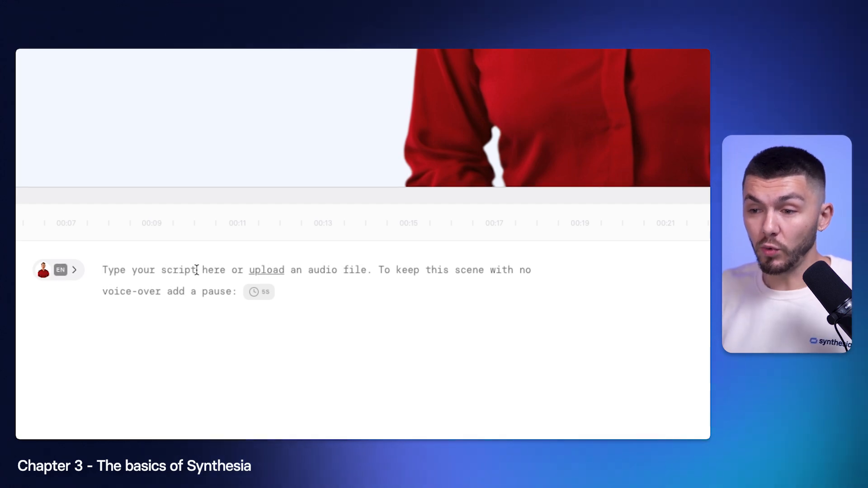
# Write 'Hello my name is Alec.' as the avatar's script and preview the scene.
pyautogui.write('Hello')
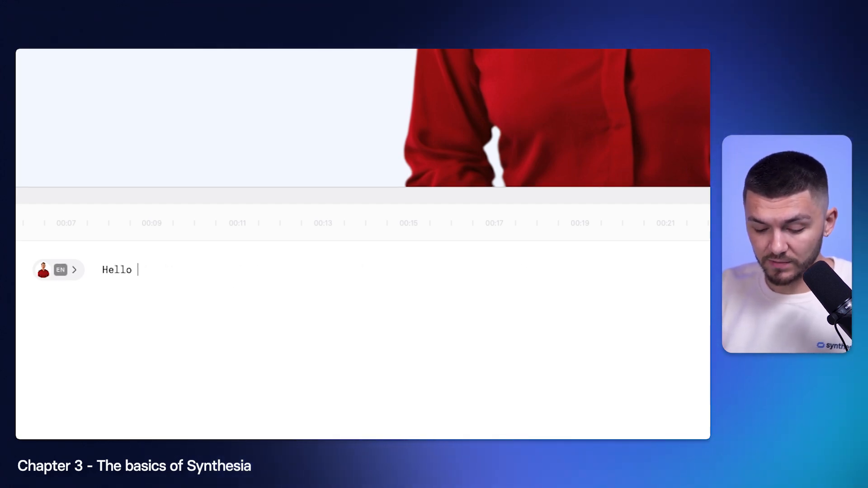
pyautogui.write('my name is Alec.')
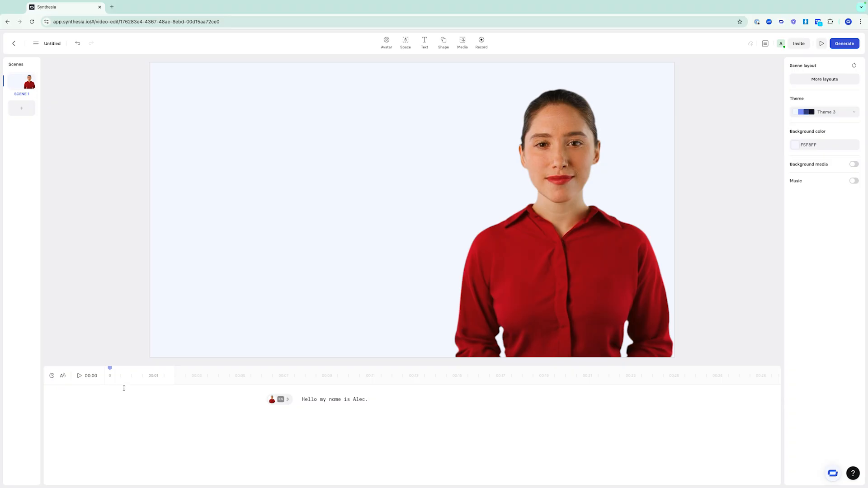
pyautogui.moveTo(80, 376)
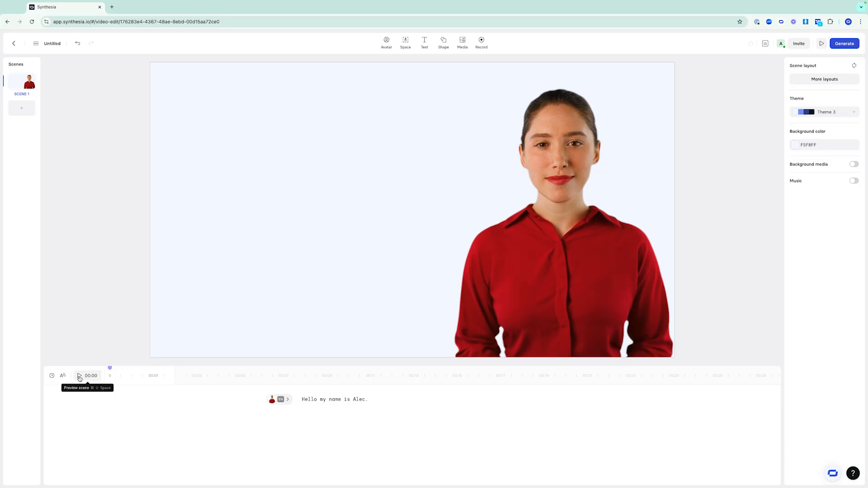
pyautogui.click(80, 375)
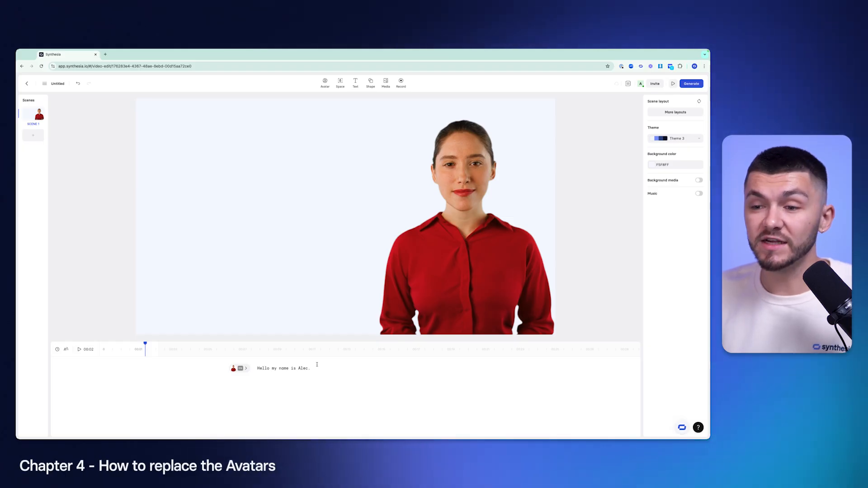
# Replace the scene's avatar with Ada by searching 'women in a blue shirt'.
pyautogui.click(448, 245)
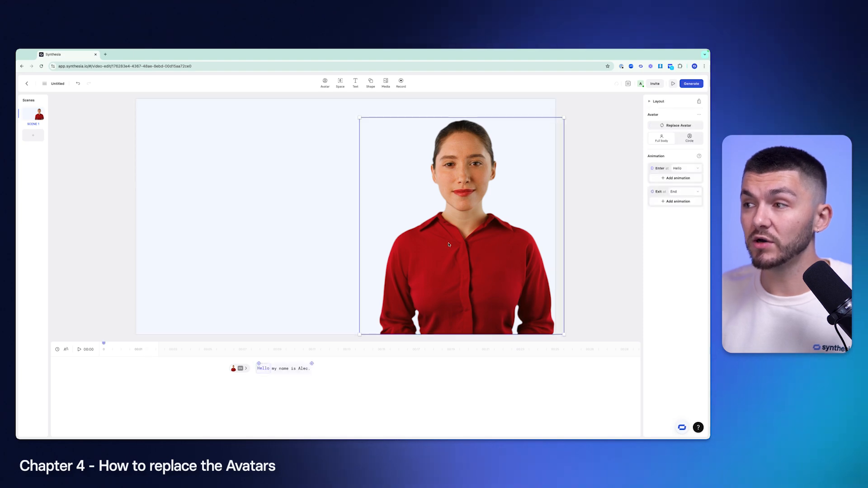
pyautogui.click(676, 125)
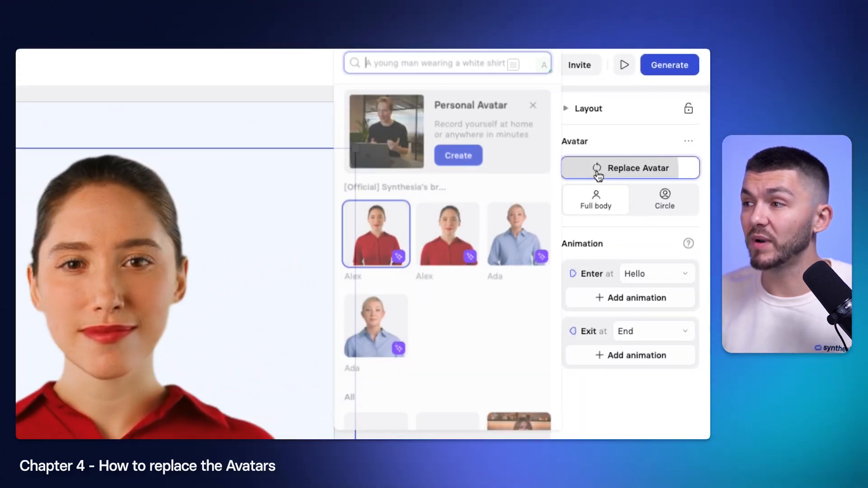
pyautogui.scroll(-3)
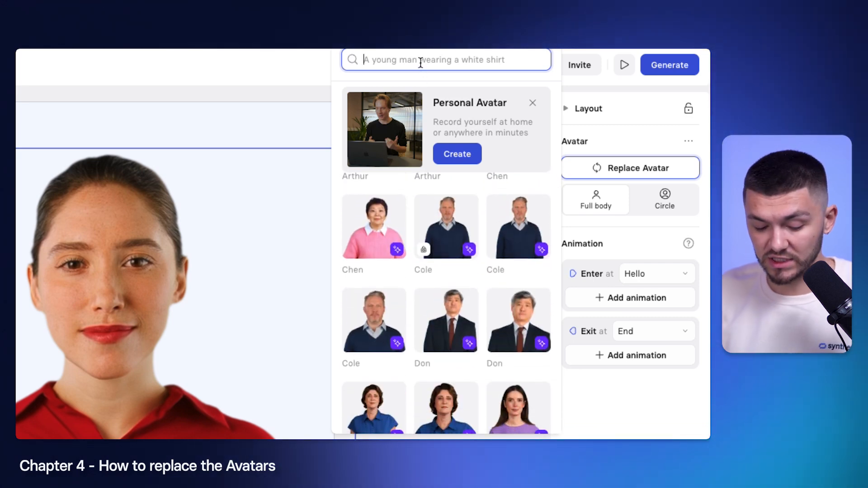
pyautogui.write('women in a blue shirt')
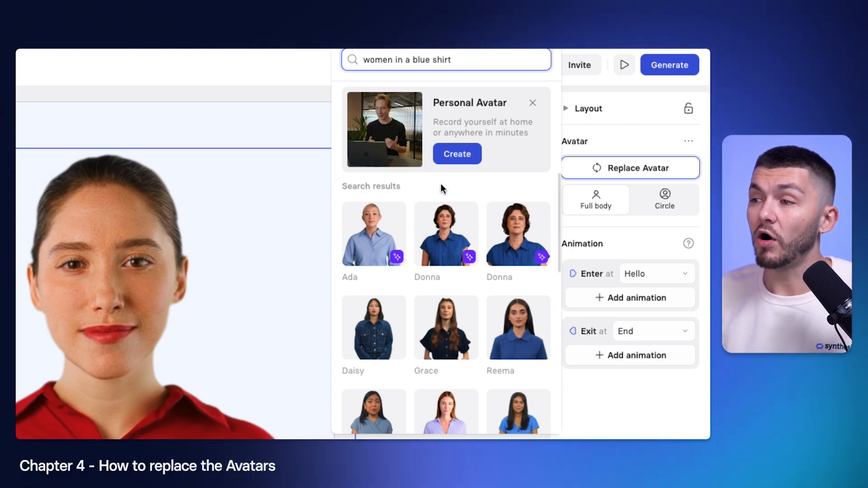
pyautogui.moveTo(433, 197)
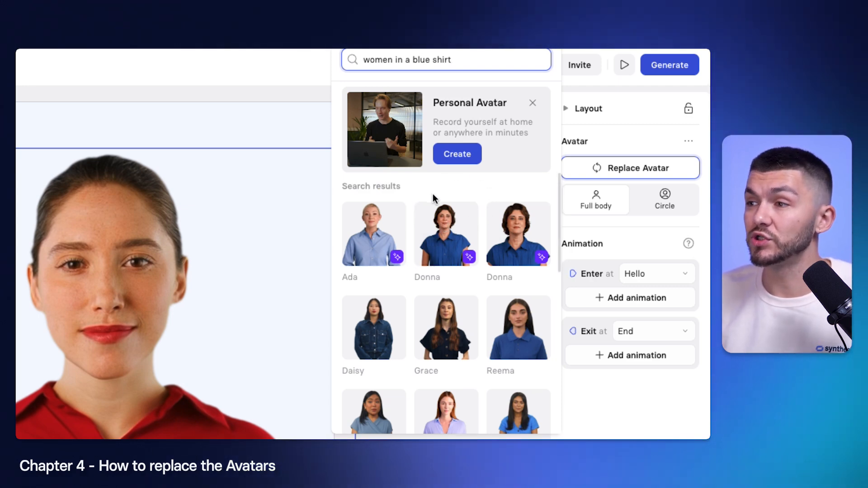
pyautogui.moveTo(397, 257)
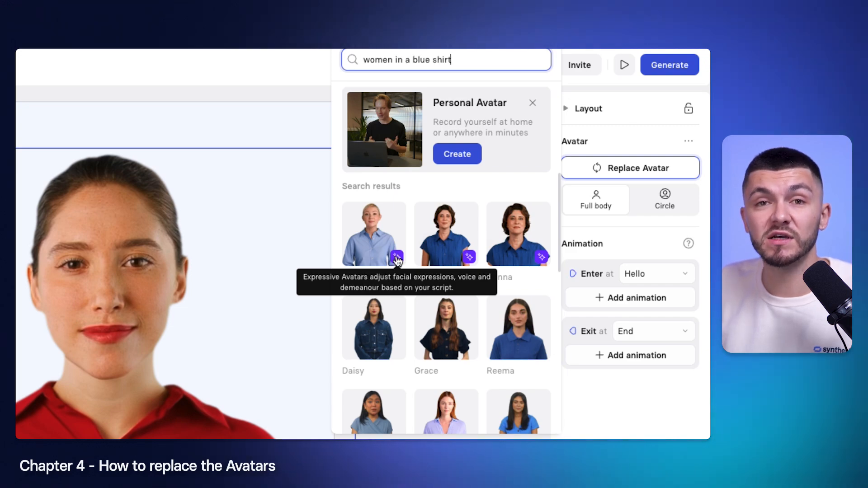
pyautogui.click(374, 233)
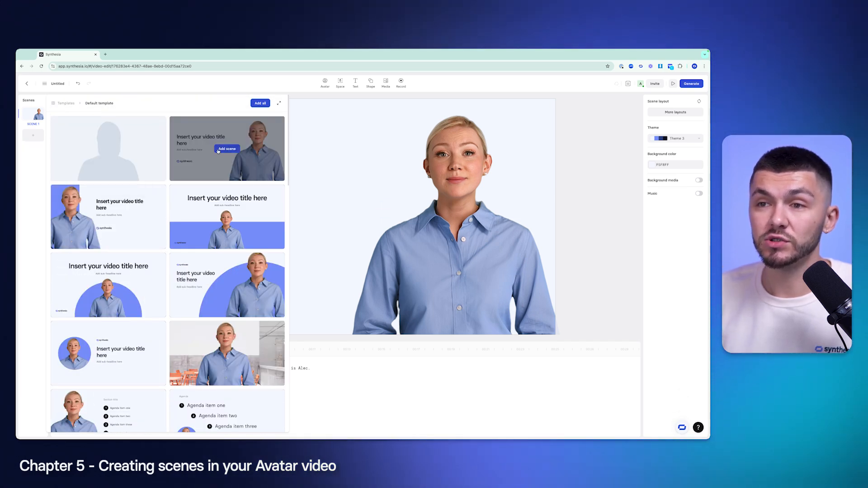
# Add Scene 2 from a title template with placeholder title and sub-headline.
pyautogui.click(226, 149)
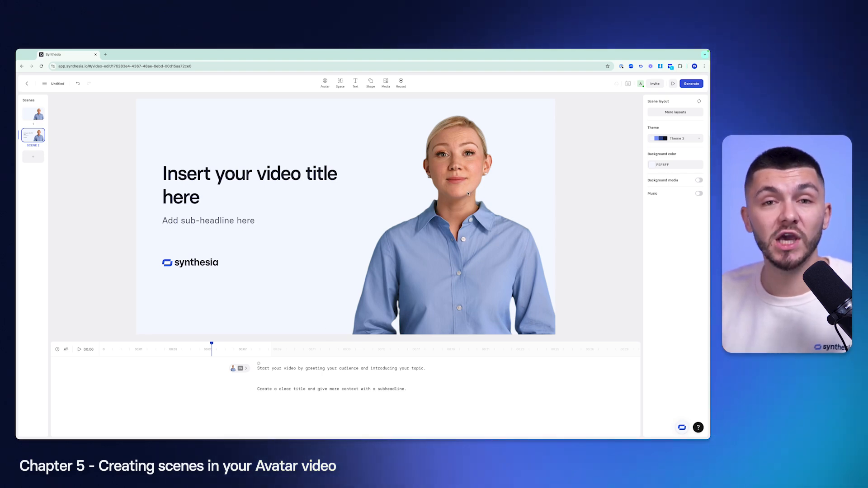
pyautogui.click(239, 368)
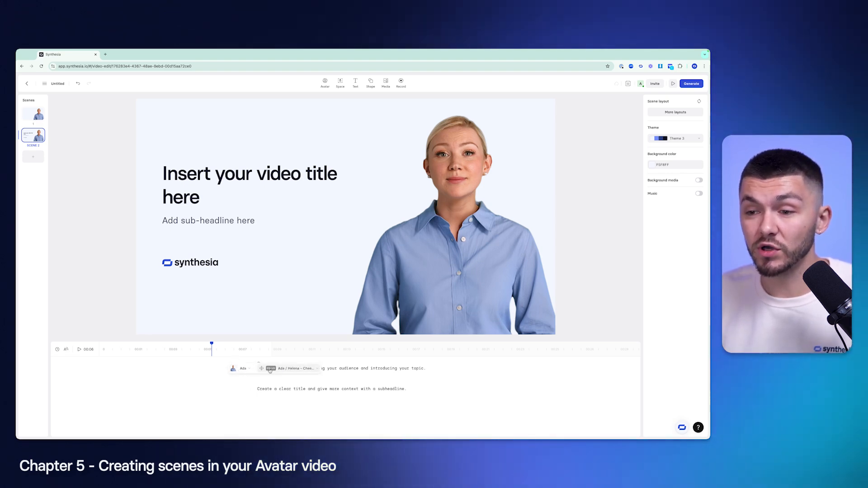
pyautogui.click(294, 368)
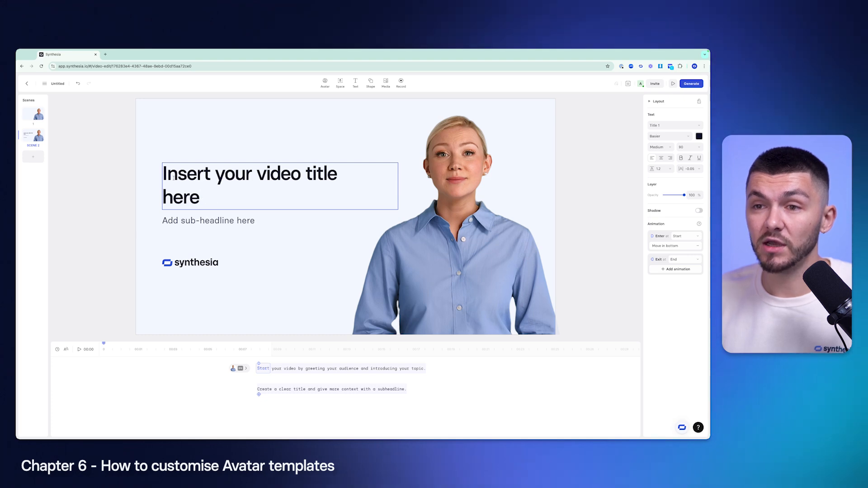
# Replace the placeholder texts with 'AI Avatars 101' and 'How to create engaging videos with AI'.
pyautogui.tripleClick(250, 174)
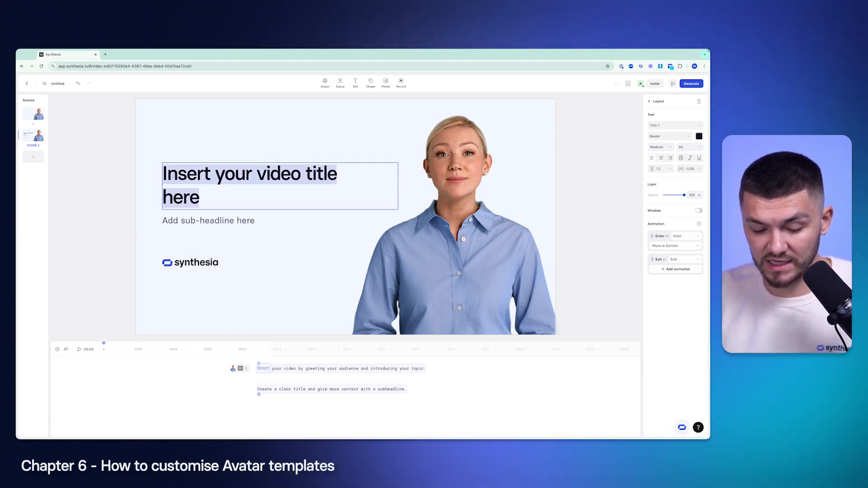
pyautogui.write('AI AVatars 101')
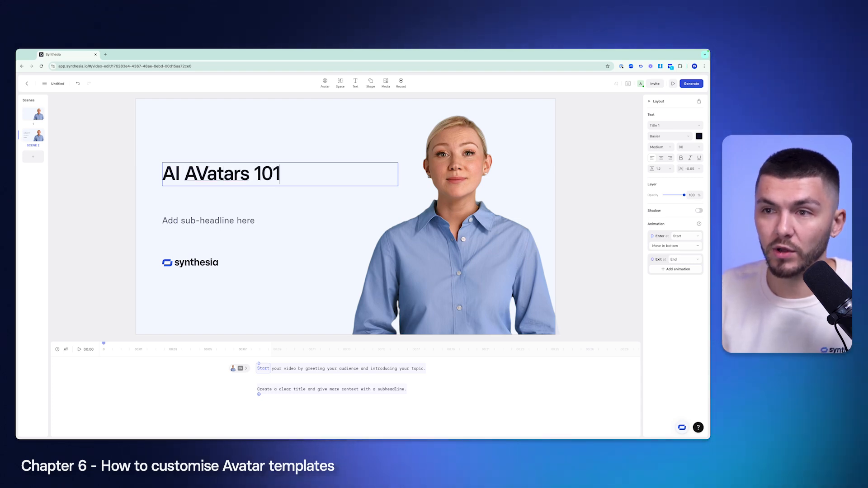
pyautogui.click(208, 192)
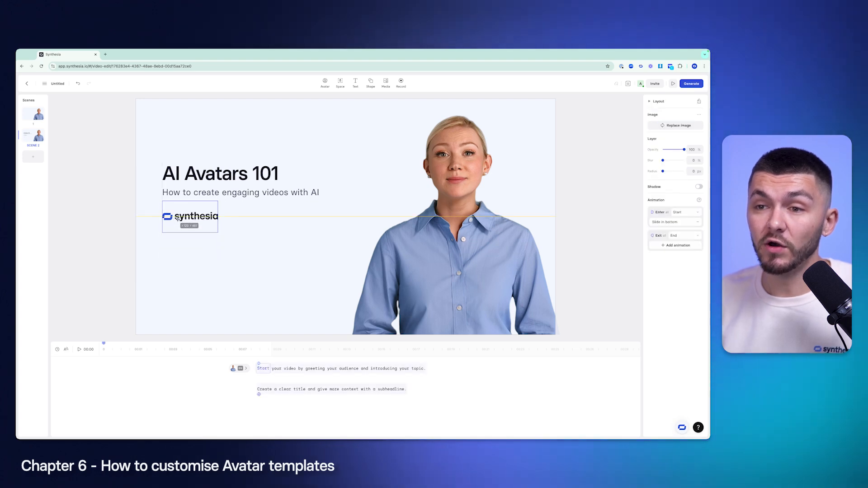
pyautogui.moveTo(79, 349)
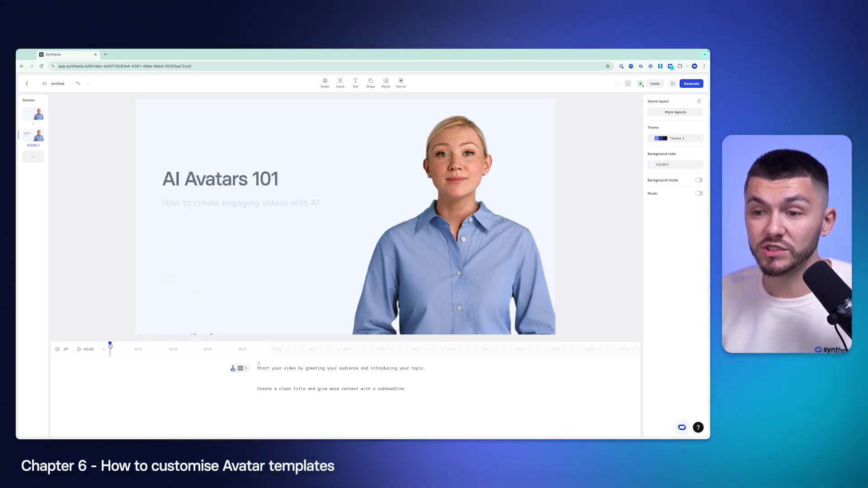
# Toggle the title's shadow on and off, then trigger its entrance at the word 'audience'.
pyautogui.click(220, 174)
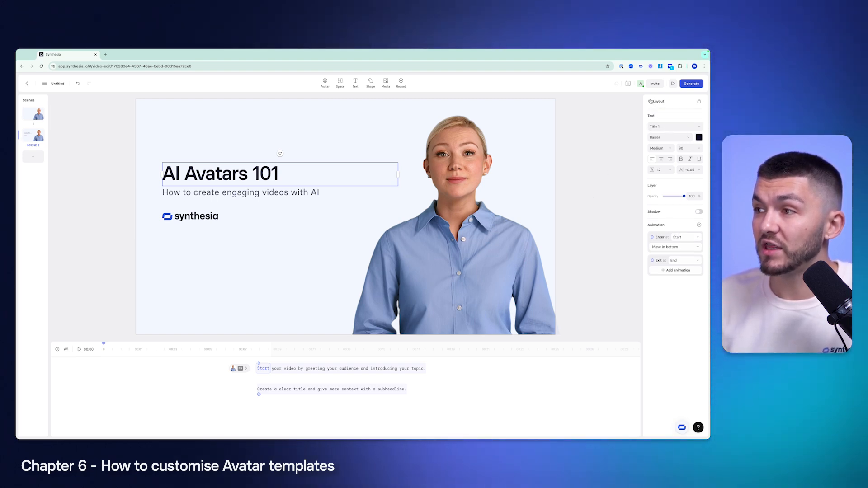
pyautogui.click(651, 101)
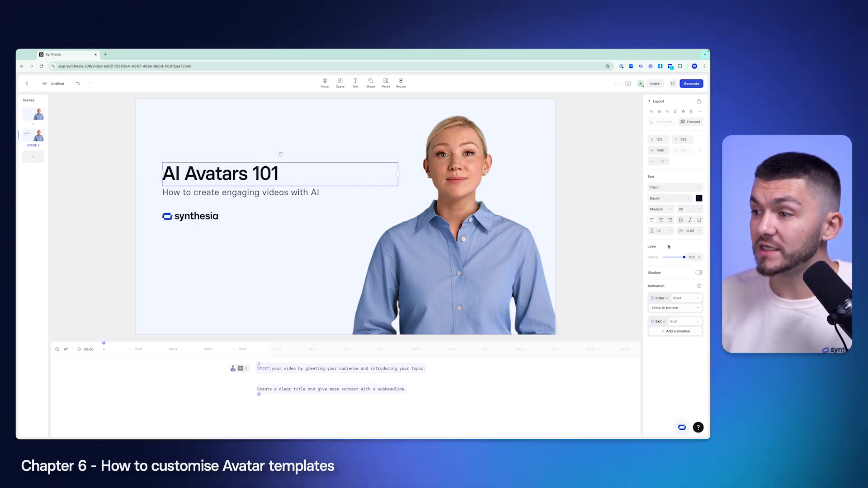
pyautogui.click(698, 272)
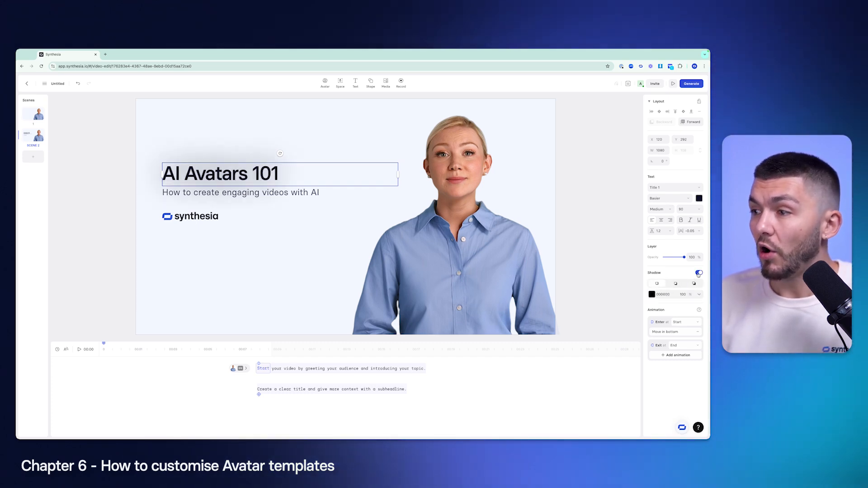
pyautogui.click(699, 273)
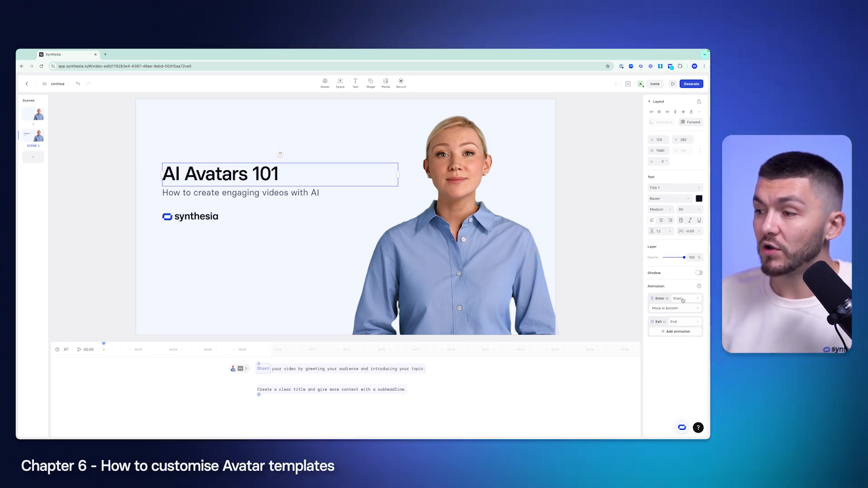
pyautogui.click(685, 298)
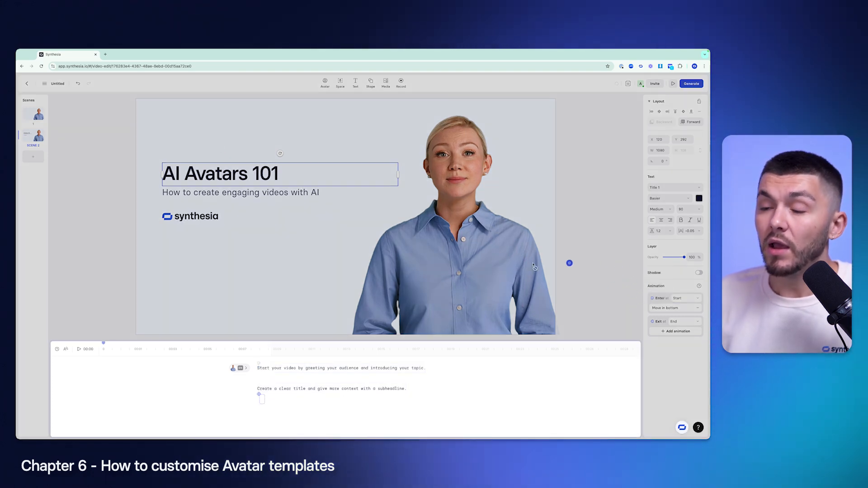
pyautogui.doubleClick(288, 368)
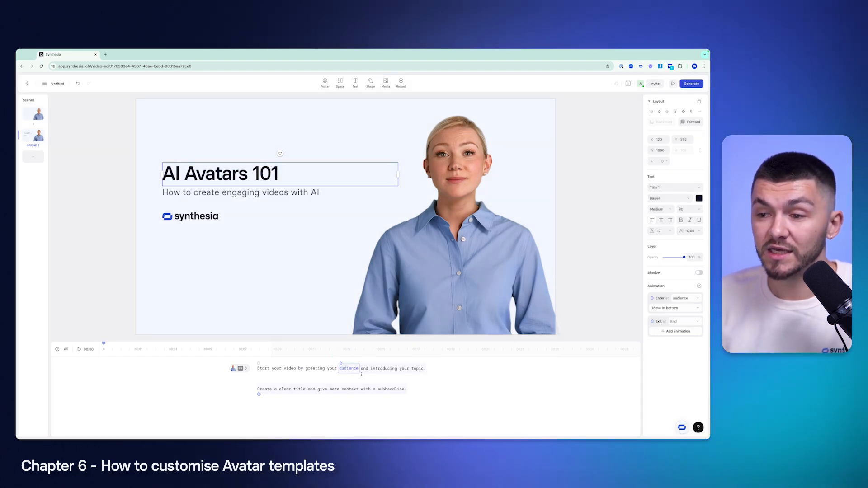
pyautogui.moveTo(270, 354)
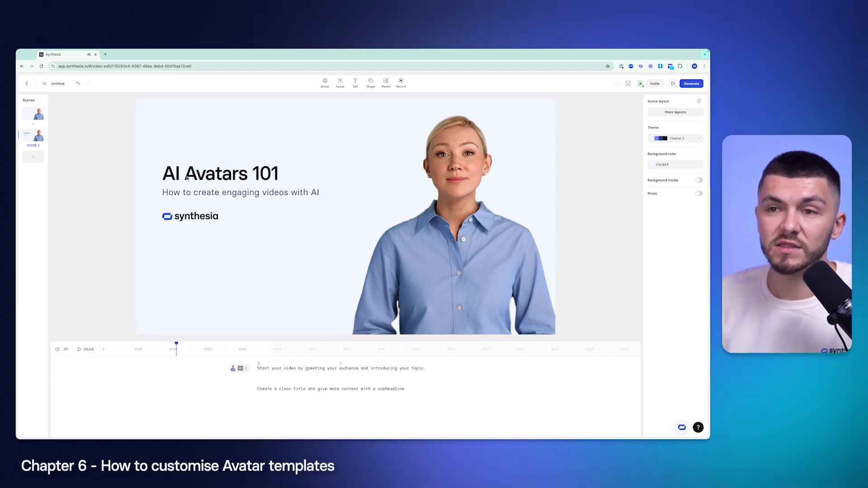
pyautogui.moveTo(216, 188)
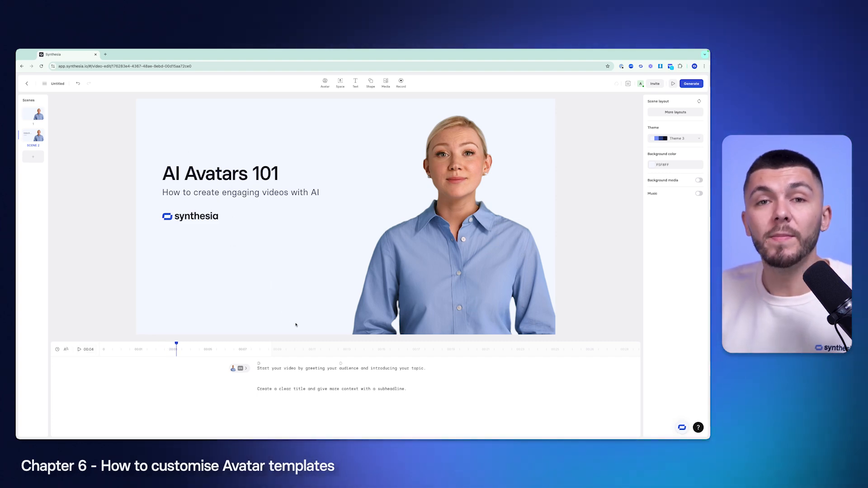
pyautogui.moveTo(323, 129)
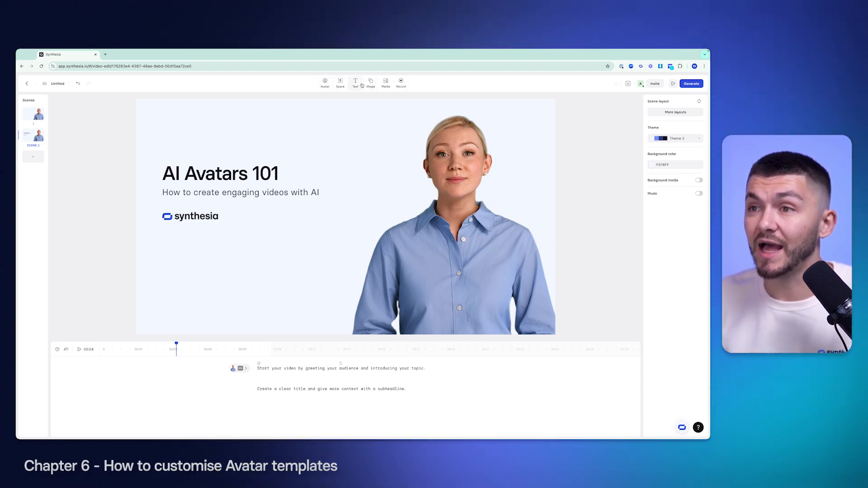
# Set a modern kitchen interior Space as the background and return to the home dashboard.
pyautogui.click(341, 83)
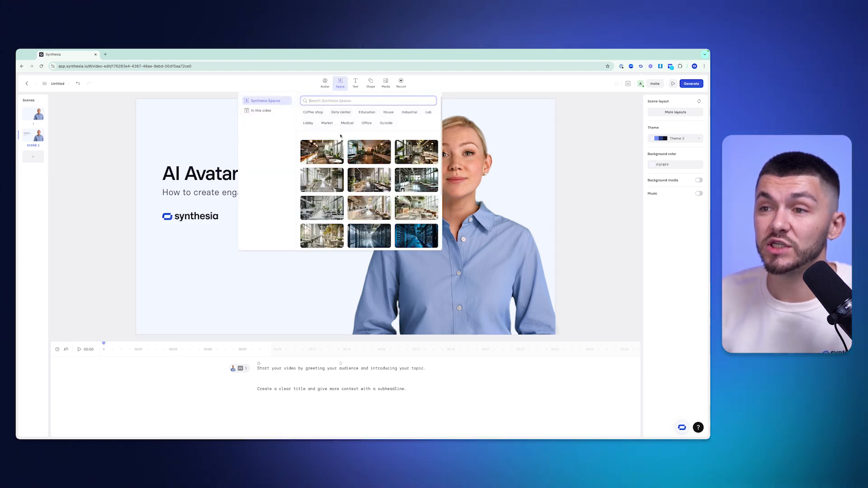
pyautogui.scroll(-3)
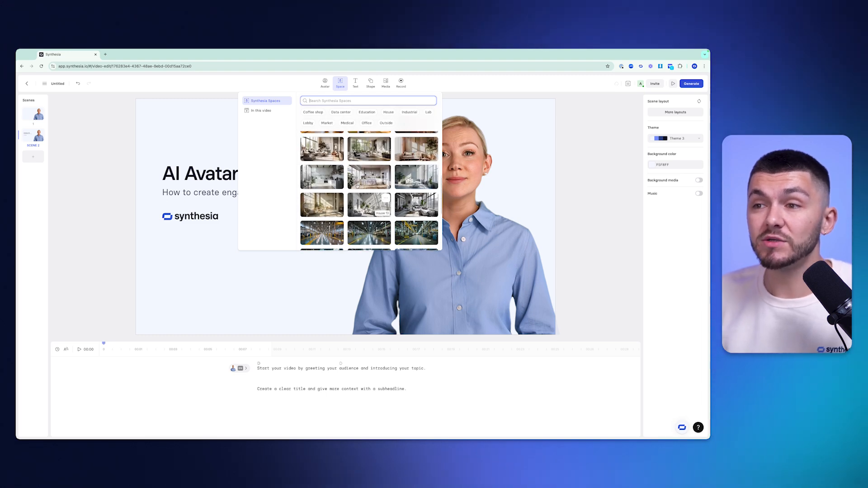
pyautogui.scroll(-3)
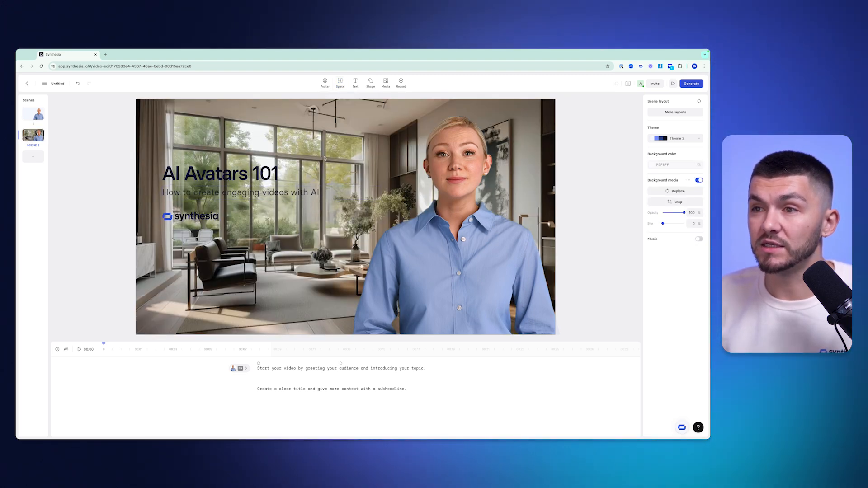
pyautogui.click(340, 81)
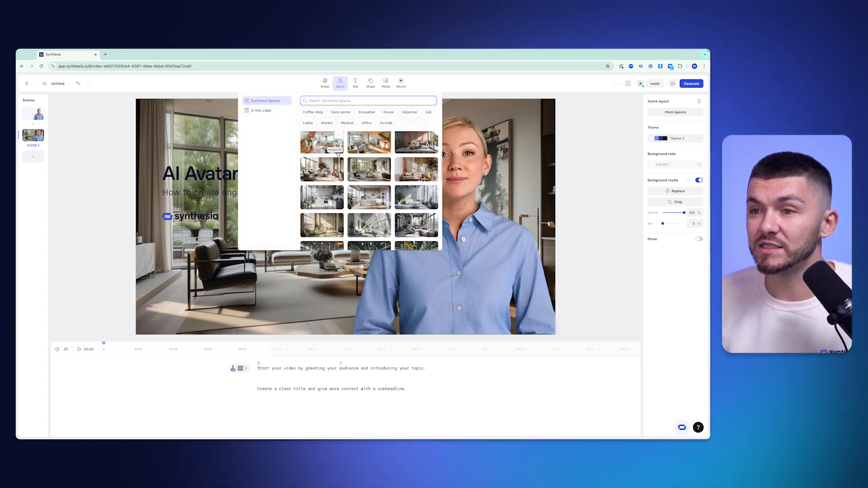
pyautogui.click(322, 143)
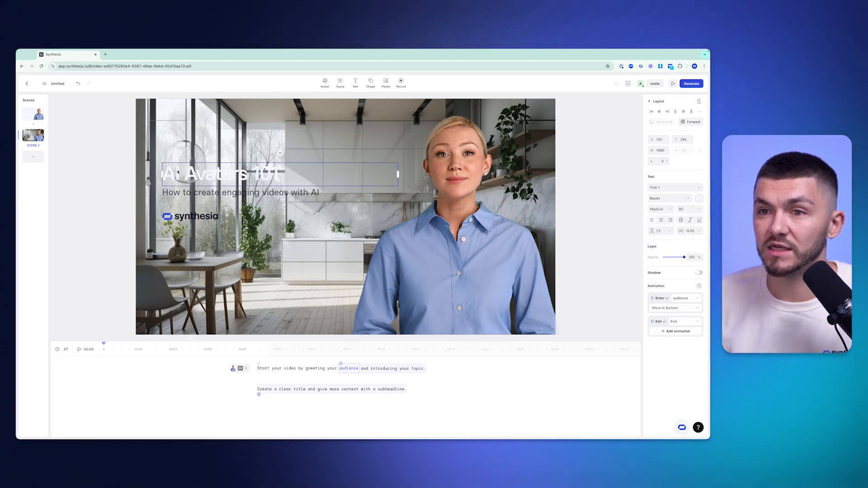
pyautogui.click(339, 165)
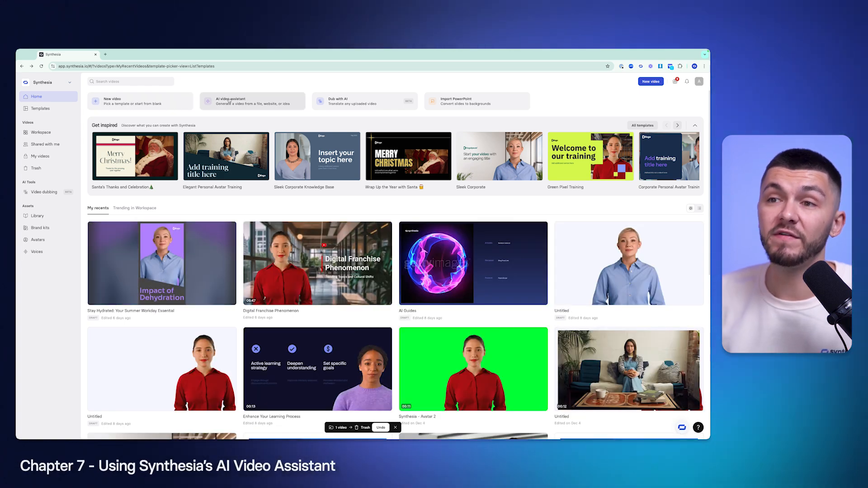
# Open the AI video assistant and compare its Script and URL sources before settling on File.
pyautogui.click(252, 100)
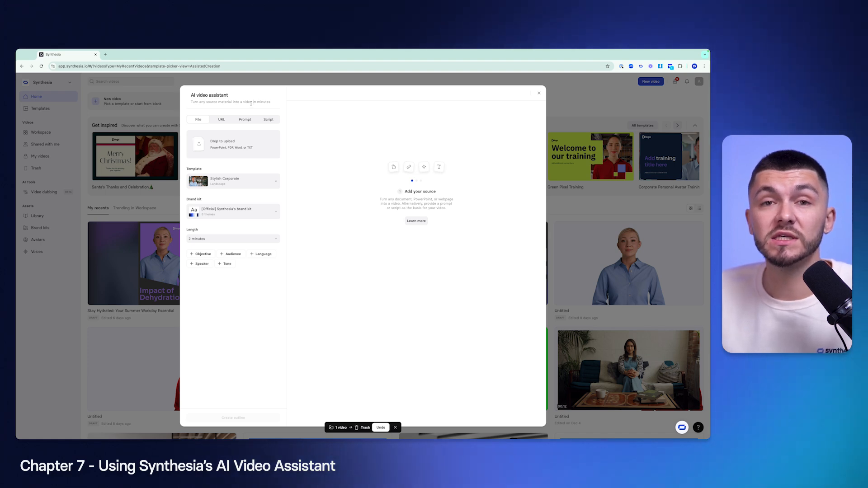
pyautogui.moveTo(266, 94)
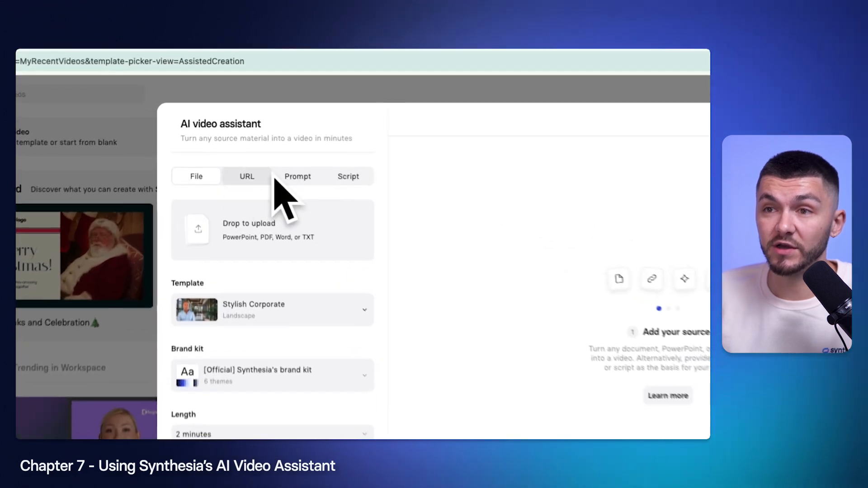
pyautogui.click(351, 179)
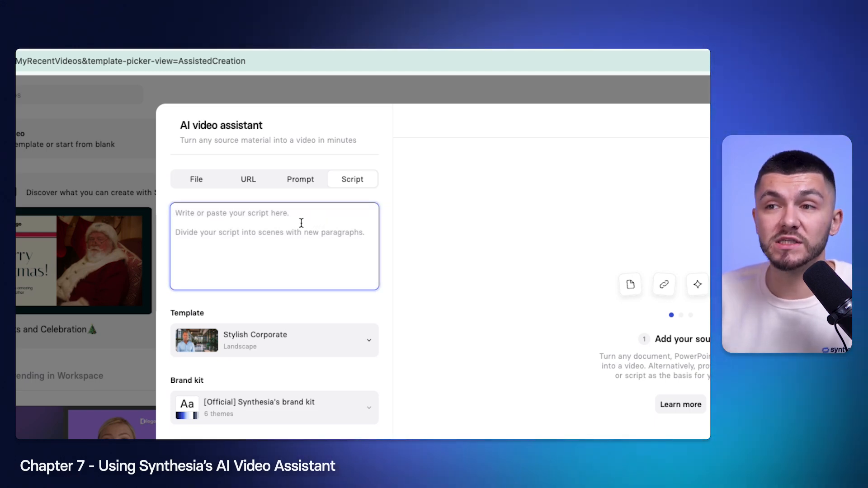
pyautogui.click(300, 179)
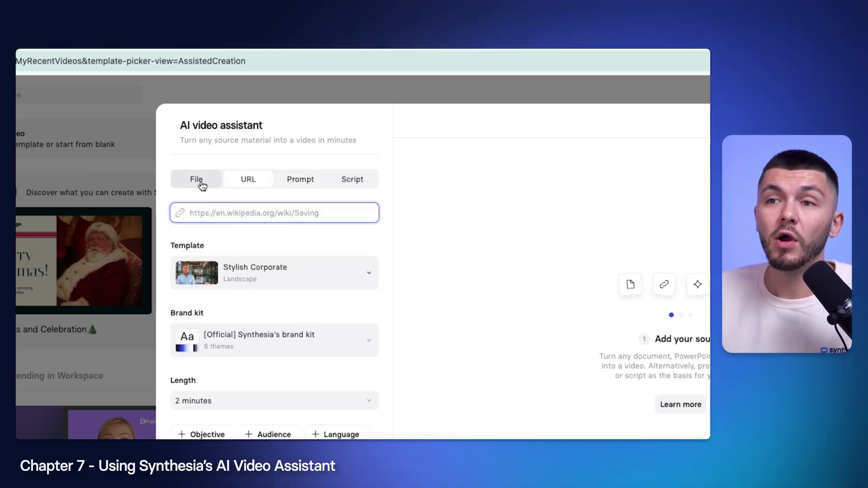
pyautogui.click(196, 179)
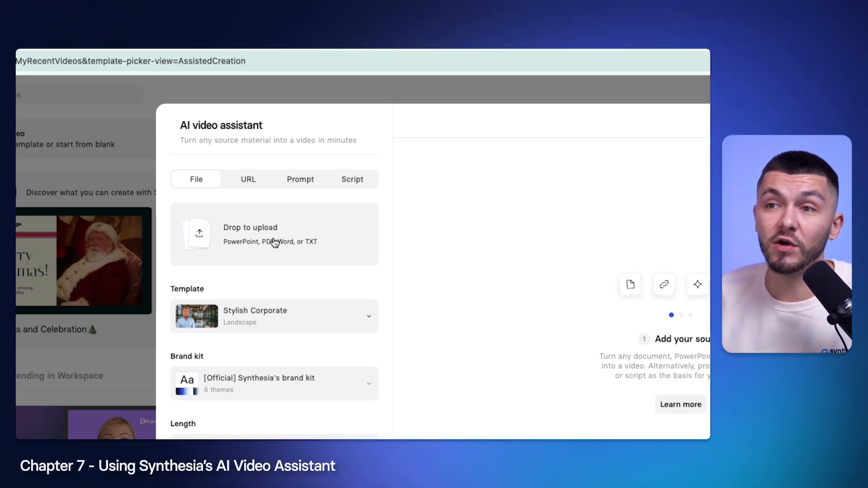
# Switch the assistant to Prompt and enter 'How to make youtube thumbnails engaging'.
pyautogui.click(300, 179)
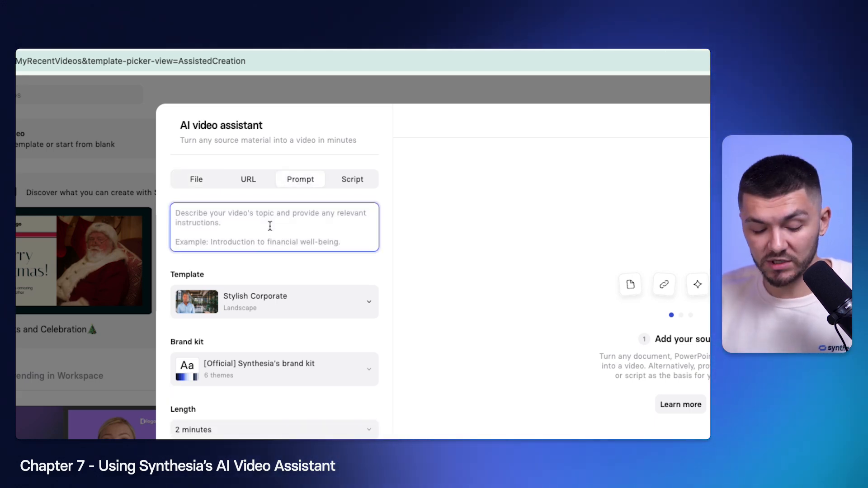
pyautogui.write('How to')
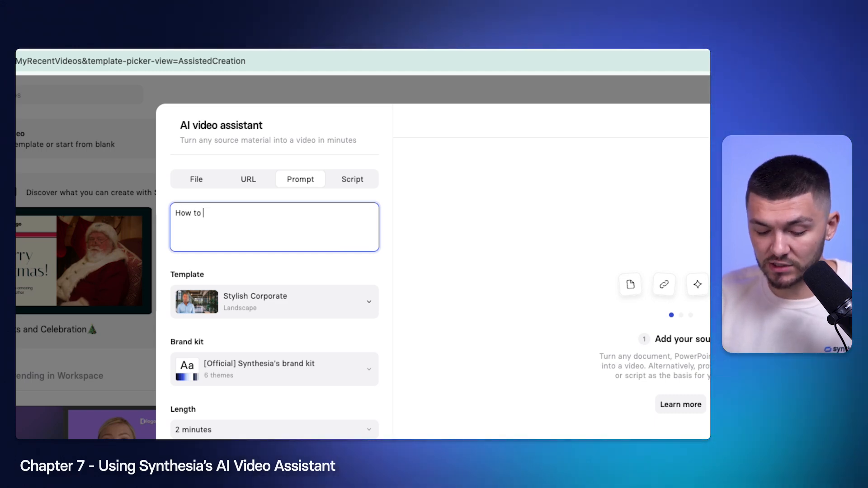
pyautogui.write('make youtube thumbnails engaging')
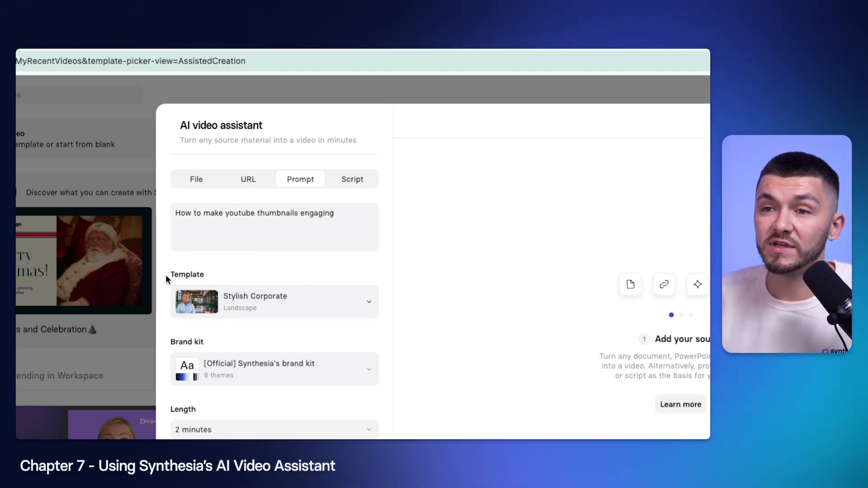
# Browse the template gallery and apply Sleek Corporate as the assistant's template.
pyautogui.click(275, 301)
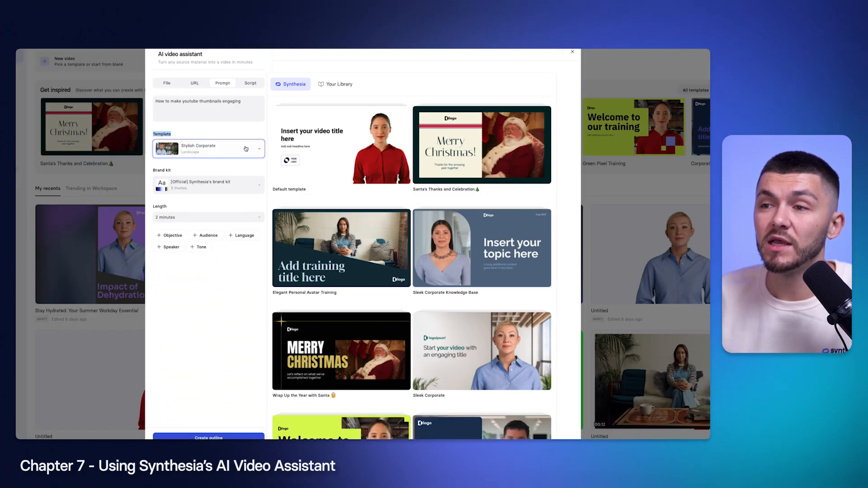
pyautogui.scroll(-3)
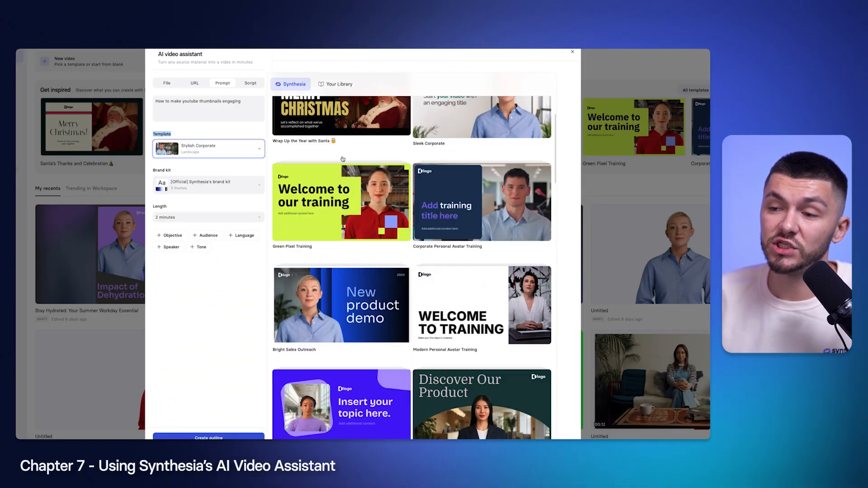
pyautogui.scroll(-3)
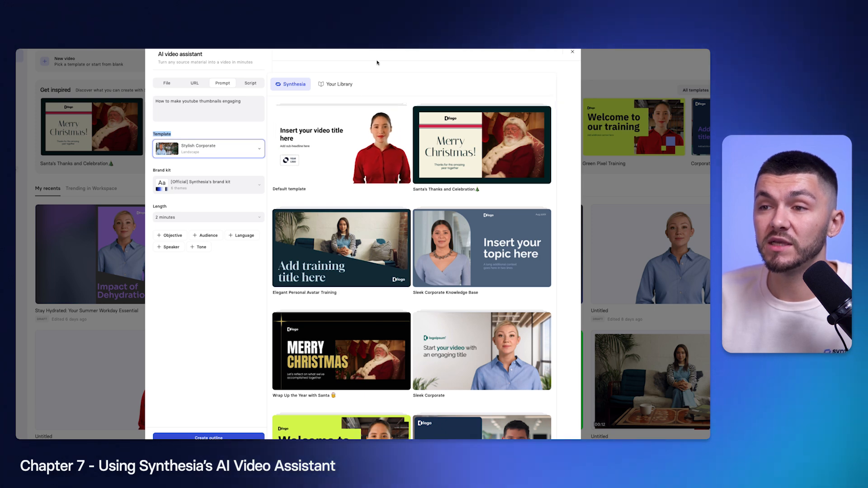
pyautogui.moveTo(342, 82)
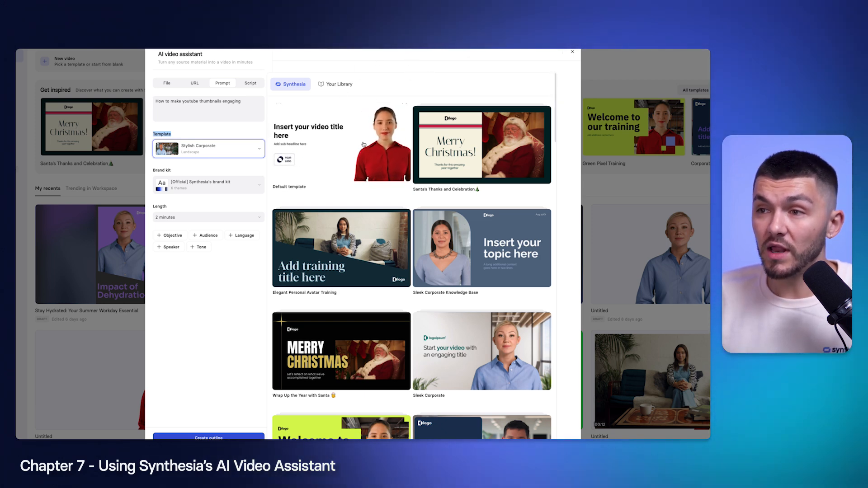
pyautogui.moveTo(353, 147)
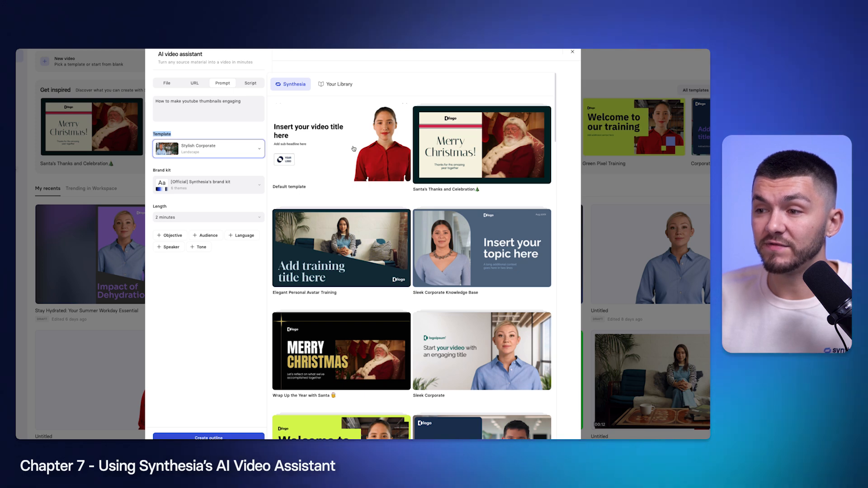
pyautogui.scroll(-3)
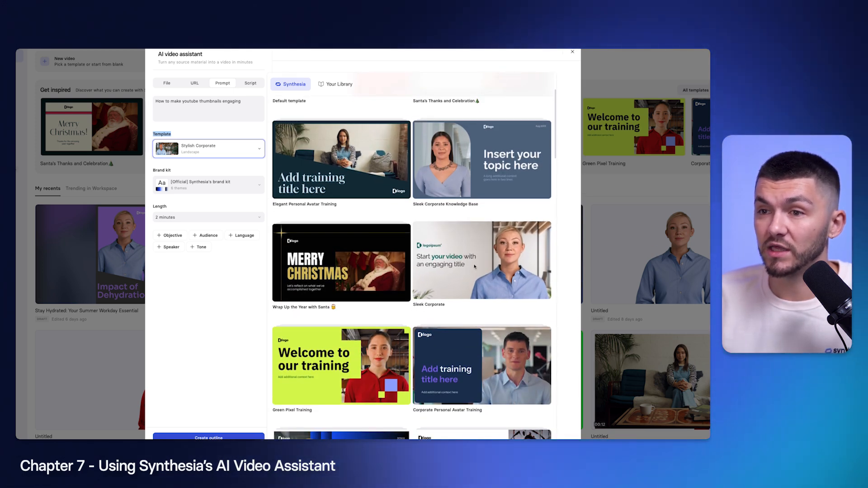
pyautogui.click(482, 259)
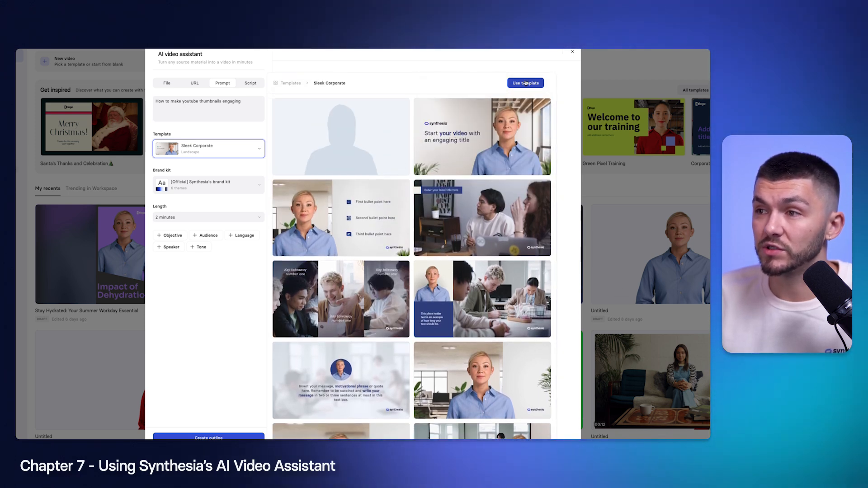
pyautogui.click(525, 83)
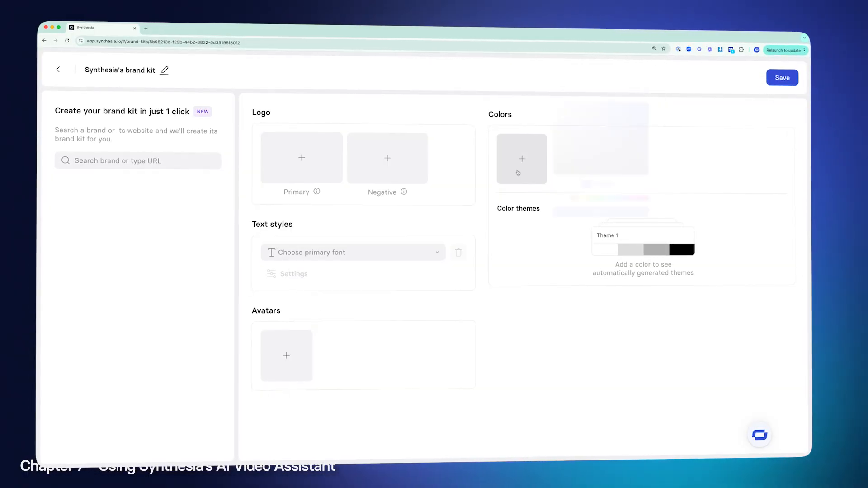
pyautogui.click(522, 159)
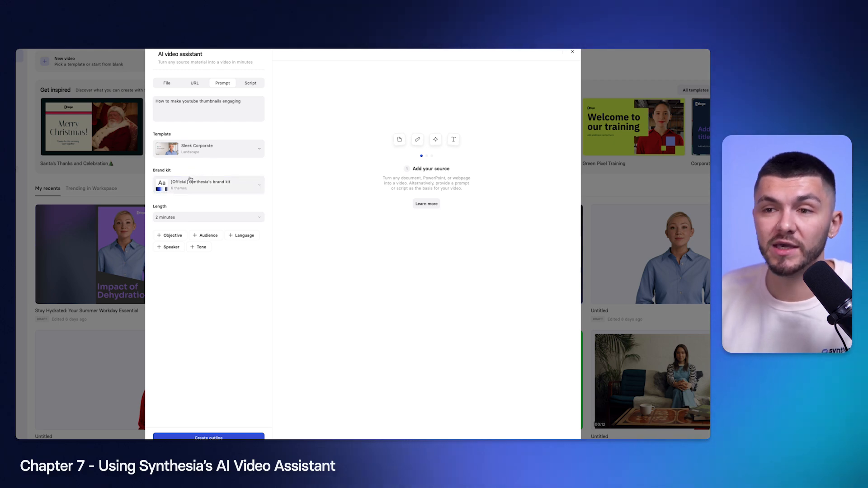
# Brief a 4-minute English video for YouTubers and generate the chapter outline.
pyautogui.click(208, 217)
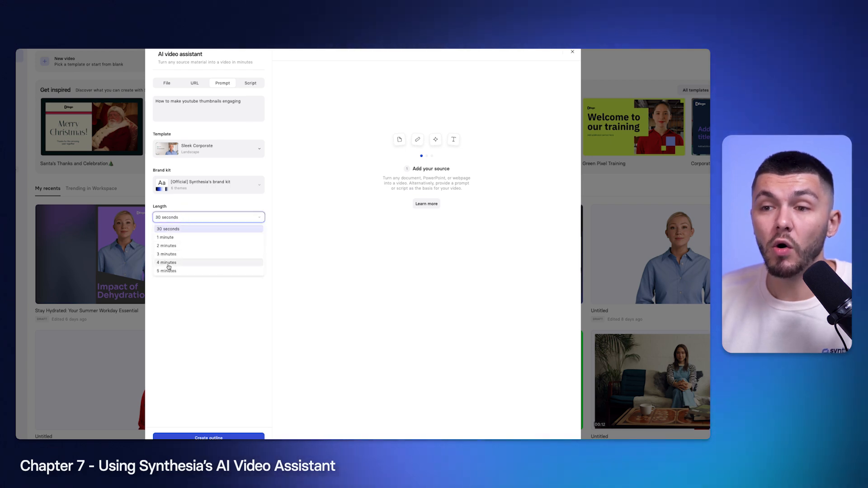
pyautogui.click(166, 262)
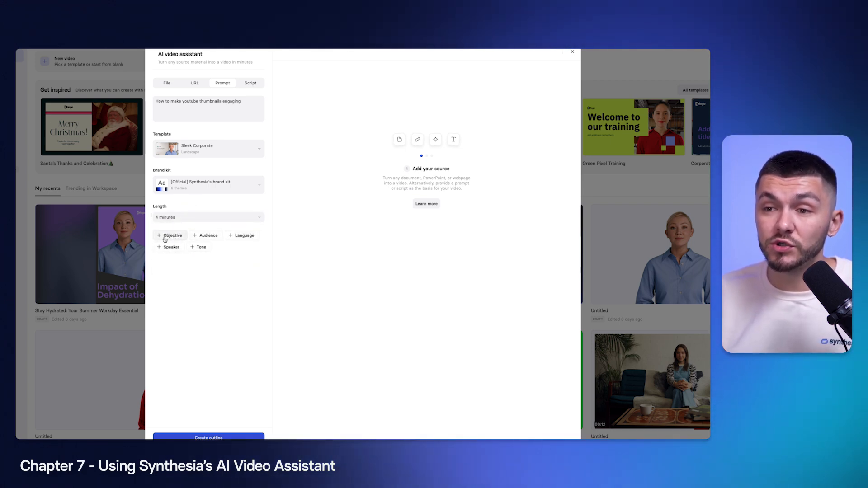
pyautogui.click(206, 235)
pyautogui.write('YouTubers')
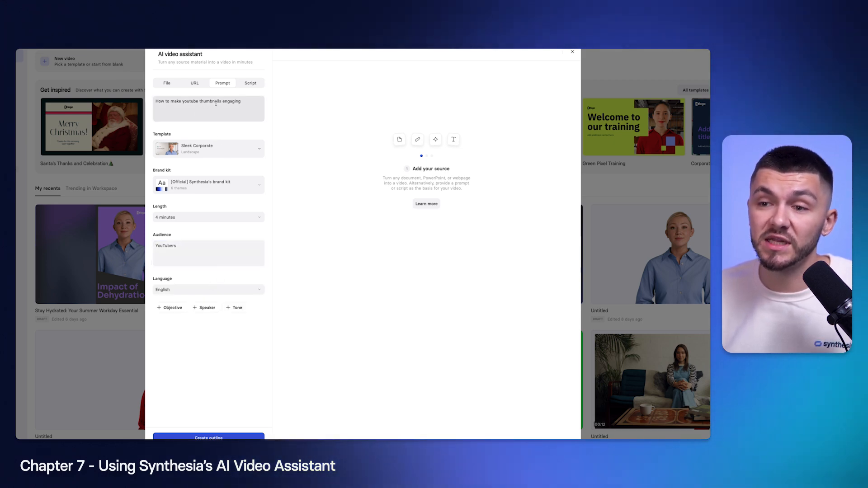
pyautogui.click(208, 290)
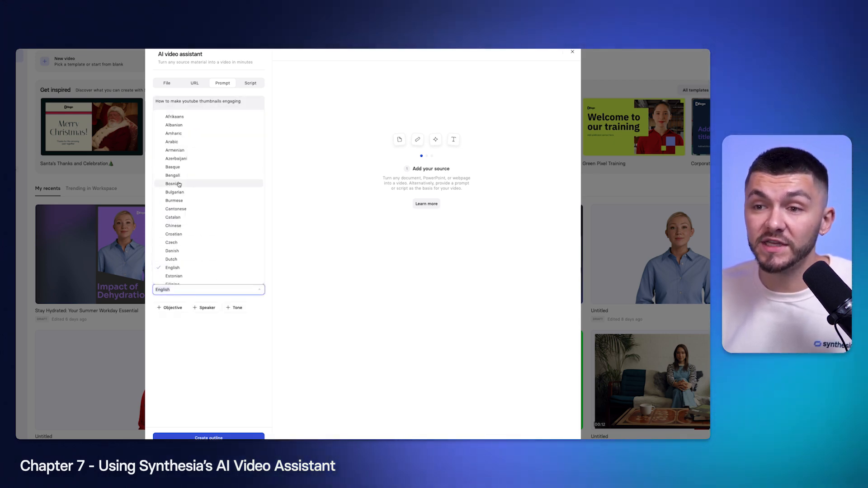
pyautogui.click(208, 289)
pyautogui.write('Educate youtubers about the power of thumbnails and how to make them more engaging')
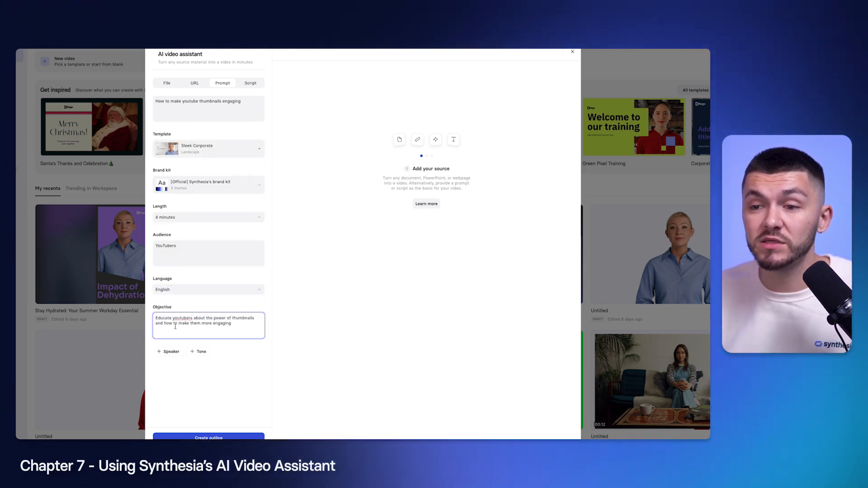
pyautogui.moveTo(223, 360)
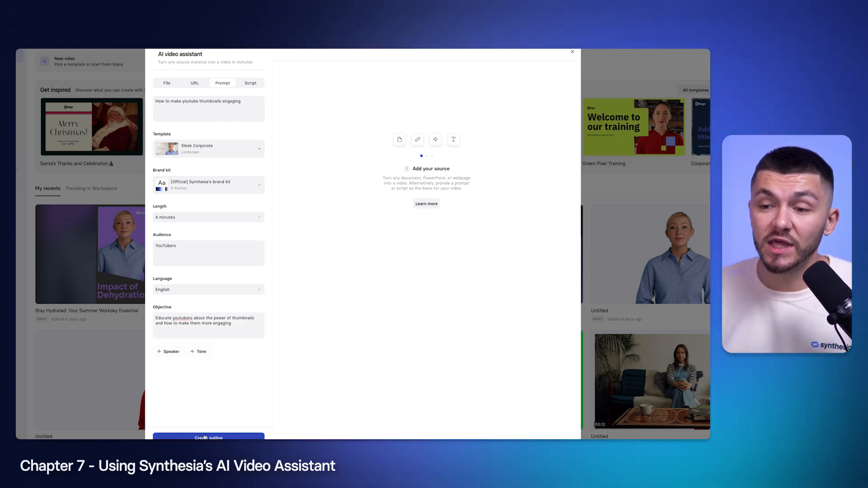
pyautogui.click(208, 438)
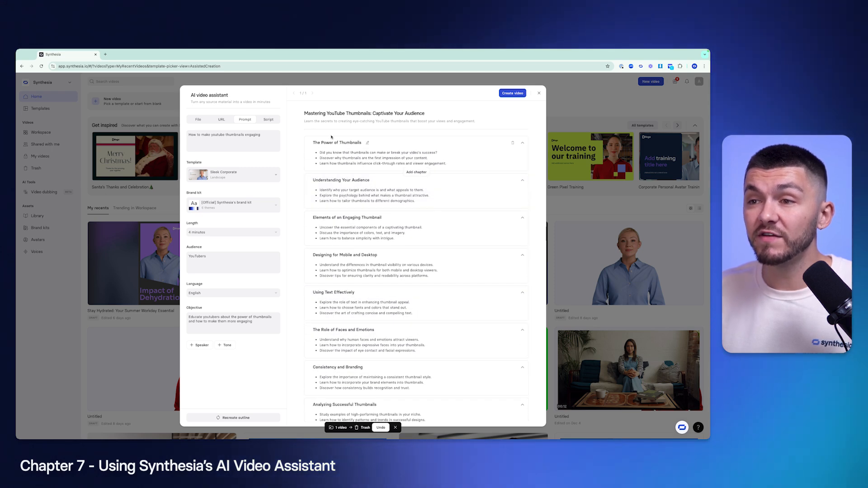
# Review the outline's chapters, add then remove a blank chapter, and create the video.
pyautogui.scroll(-3)
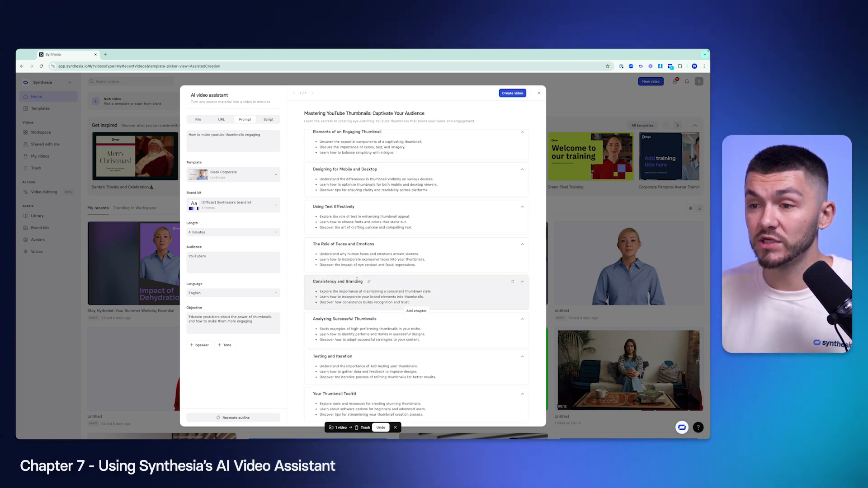
pyautogui.moveTo(348, 281)
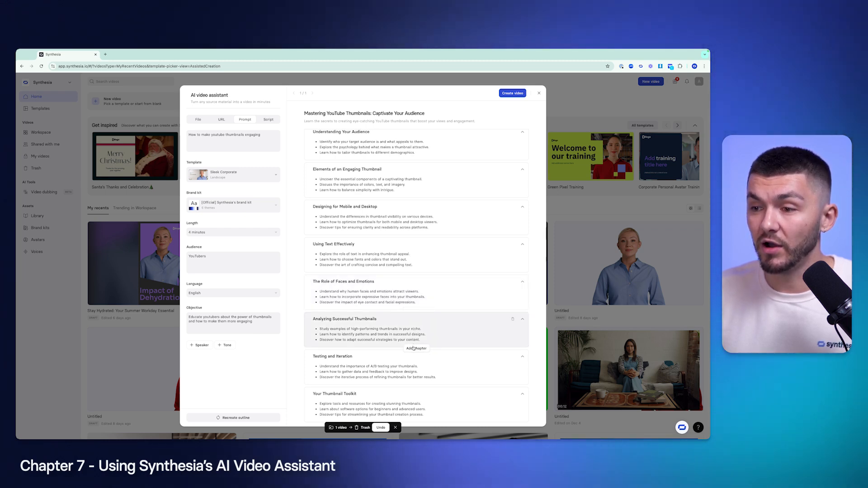
pyautogui.click(417, 348)
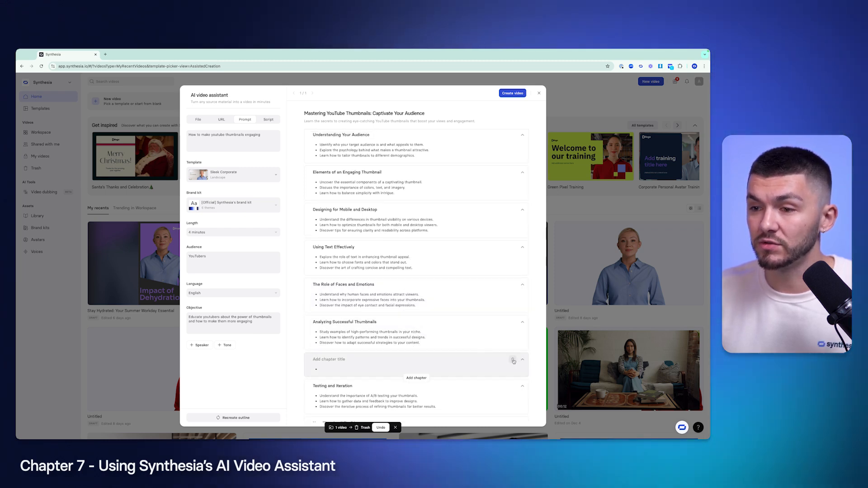
pyautogui.click(514, 360)
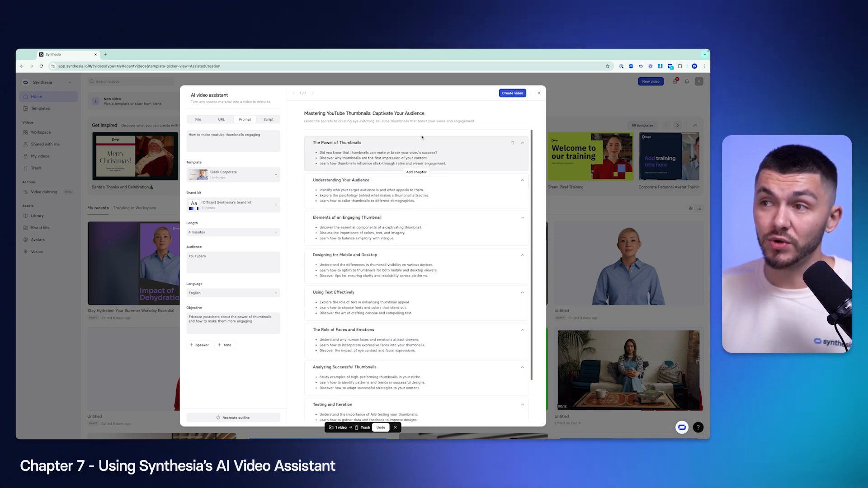
pyautogui.click(512, 93)
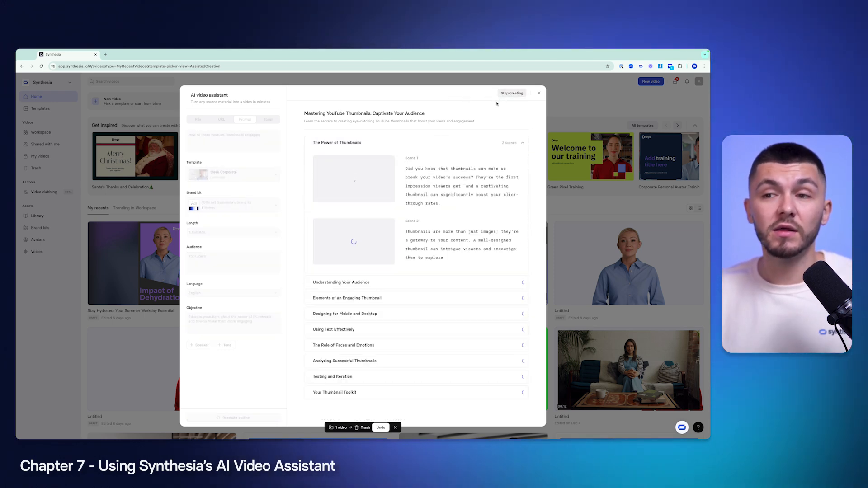
# Scroll through the generated chapter scenes, then continue into the editor.
pyautogui.scroll(-3)
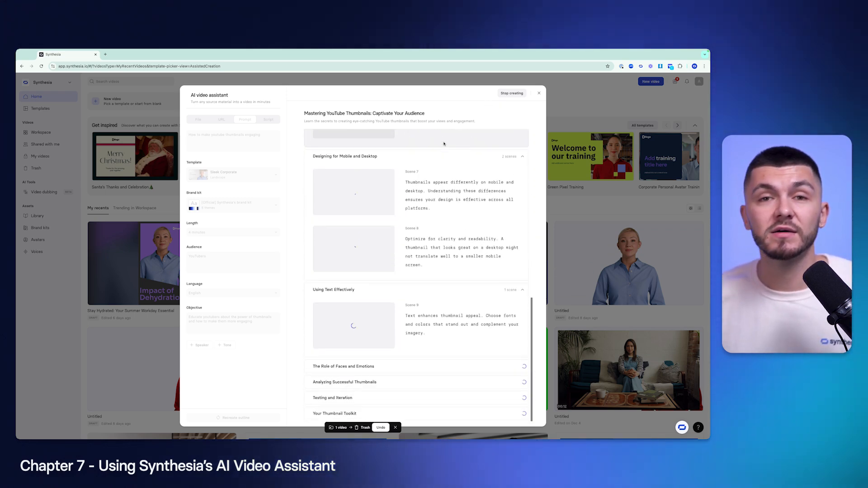
pyautogui.scroll(-3)
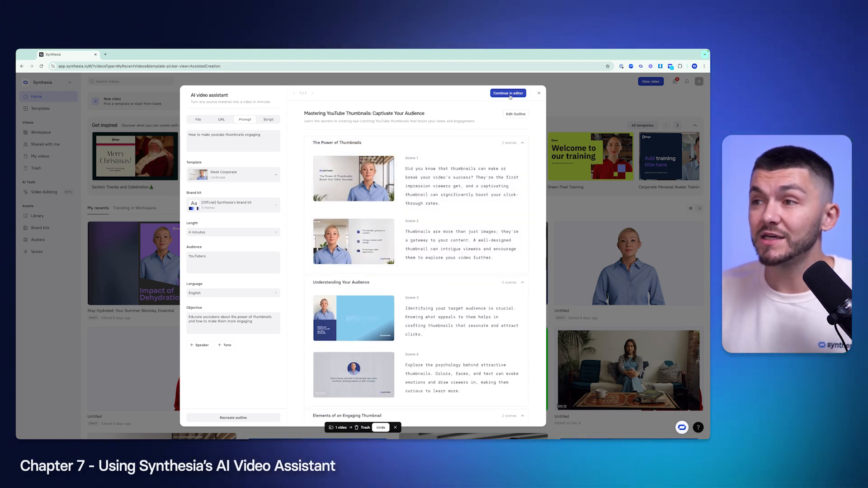
pyautogui.click(509, 93)
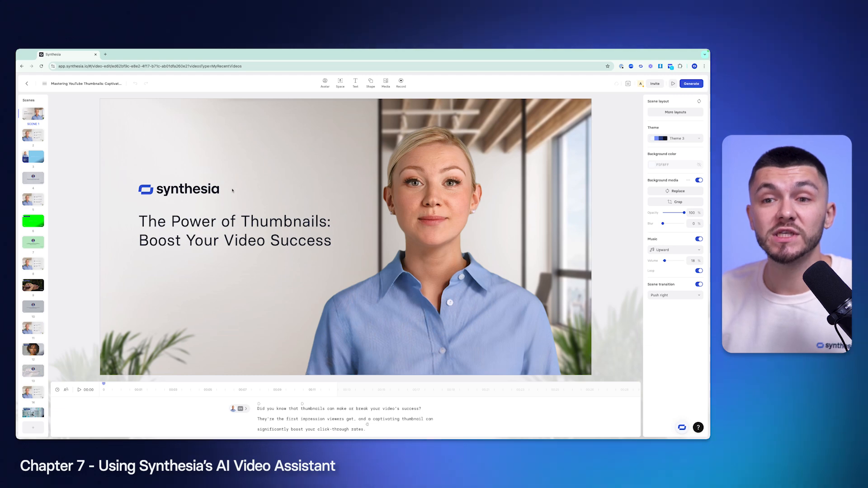
pyautogui.click(179, 189)
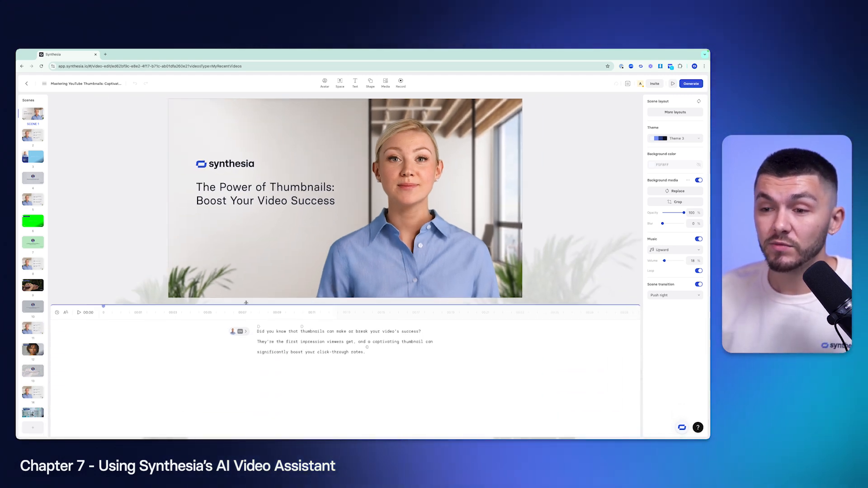
pyautogui.click(80, 313)
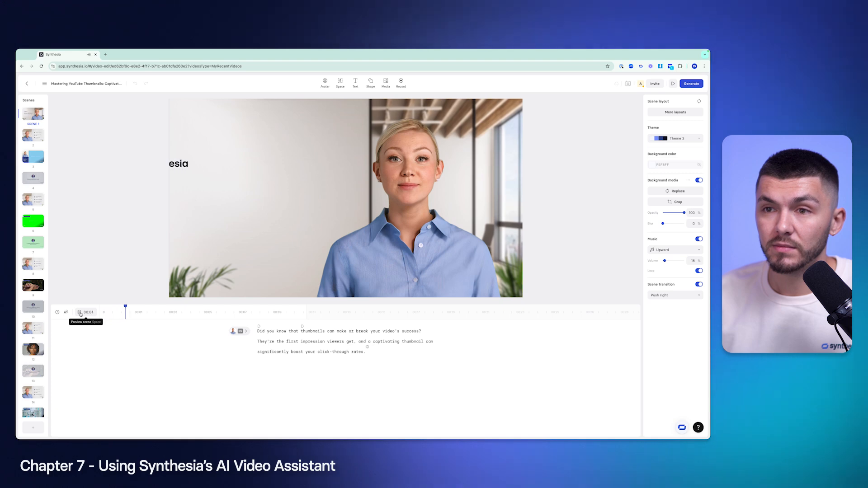
pyautogui.click(80, 312)
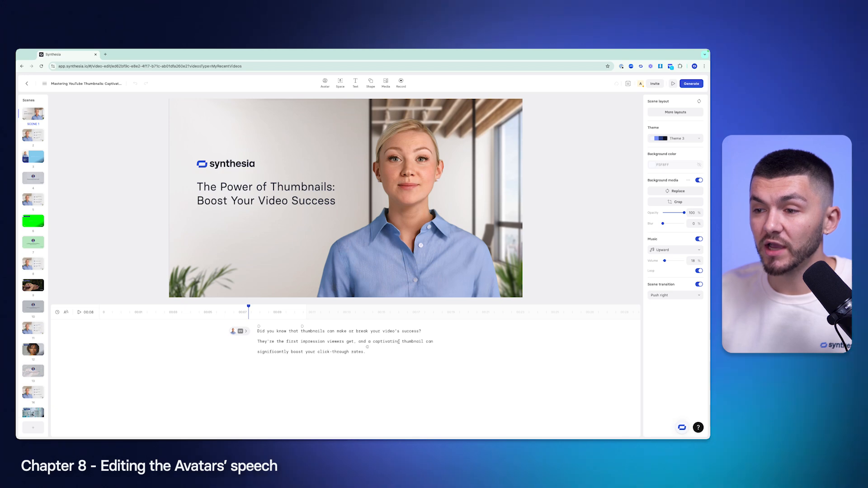
# Replace 'captivating' with 'engaging' in scene 1's script and play the scene.
pyautogui.doubleClick(386, 341)
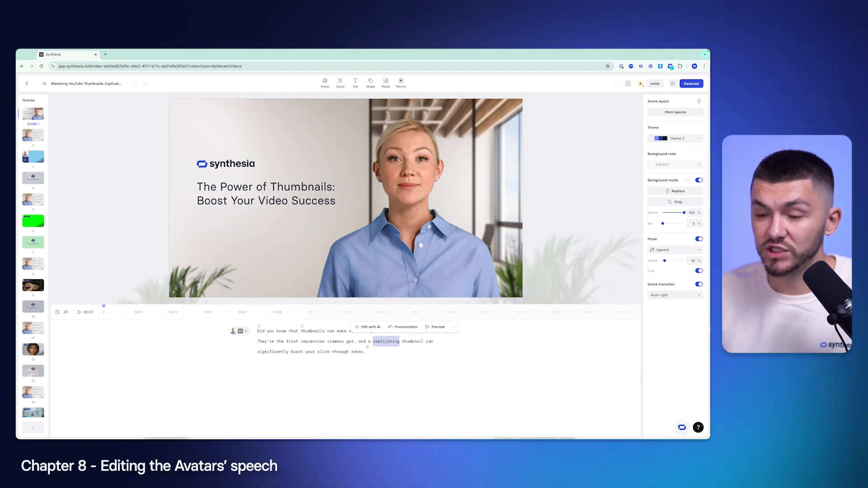
pyautogui.write('engaging')
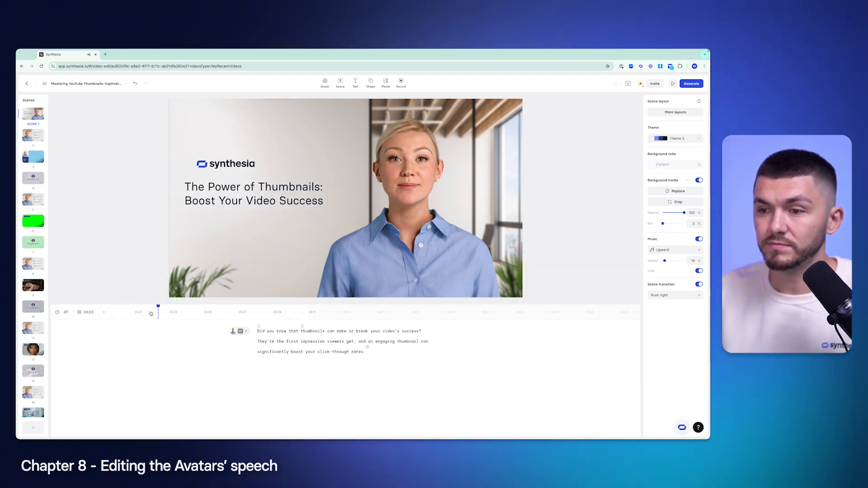
pyautogui.click(194, 308)
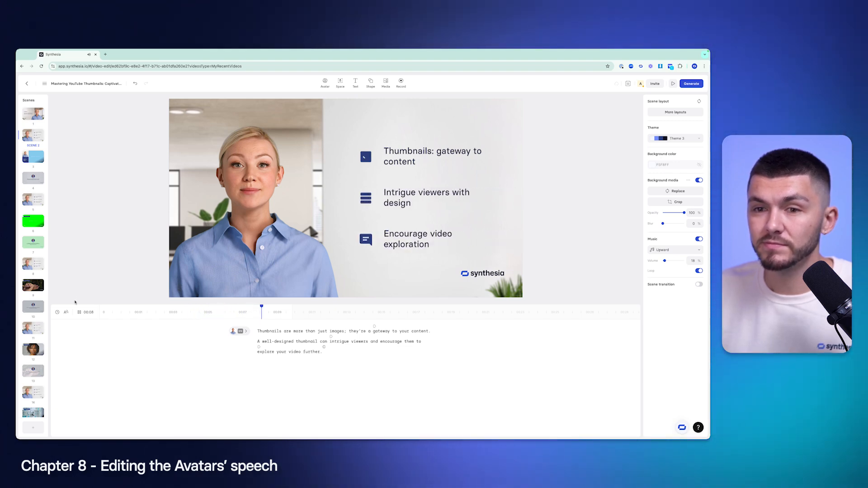
# Play a draft preview of the whole video, then bring up the music library.
pyautogui.click(426, 156)
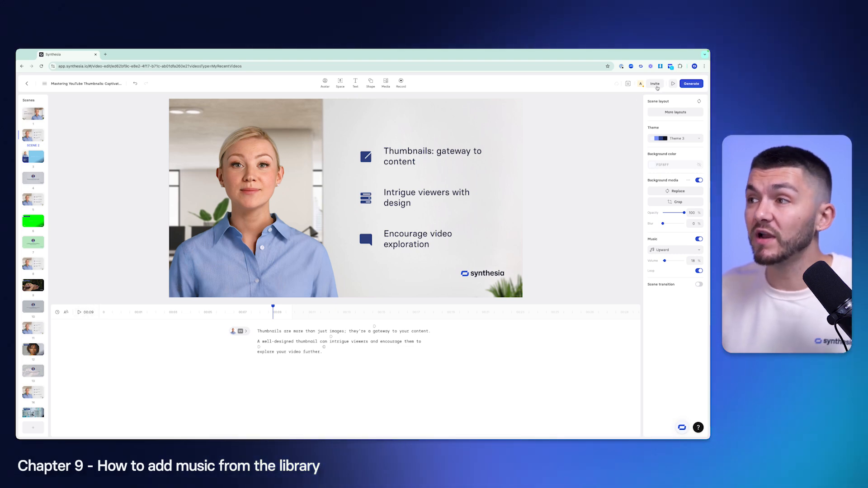
pyautogui.moveTo(673, 84)
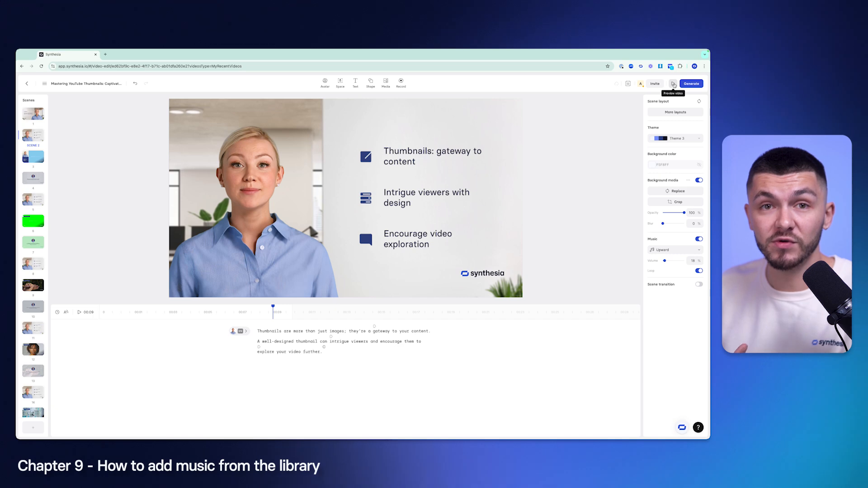
pyautogui.click(673, 83)
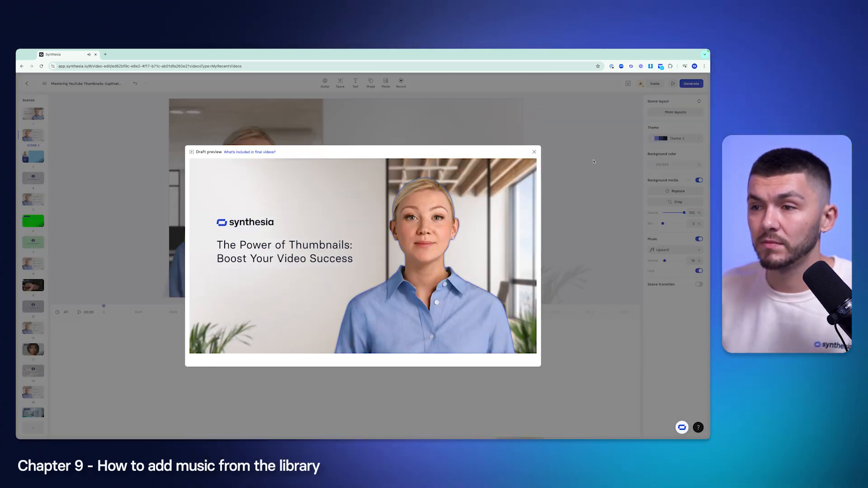
pyautogui.click(534, 151)
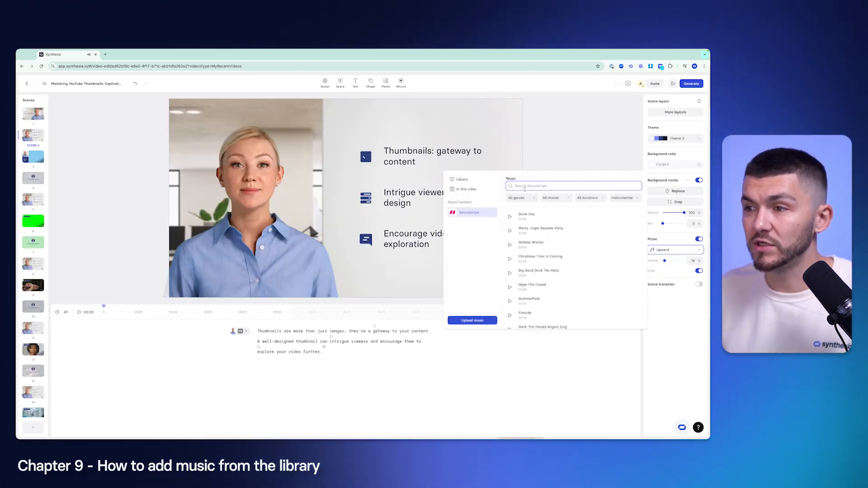
# Search 'tech', add Tech Nostalgia as background music, and close the draft preview.
pyautogui.write('tech')
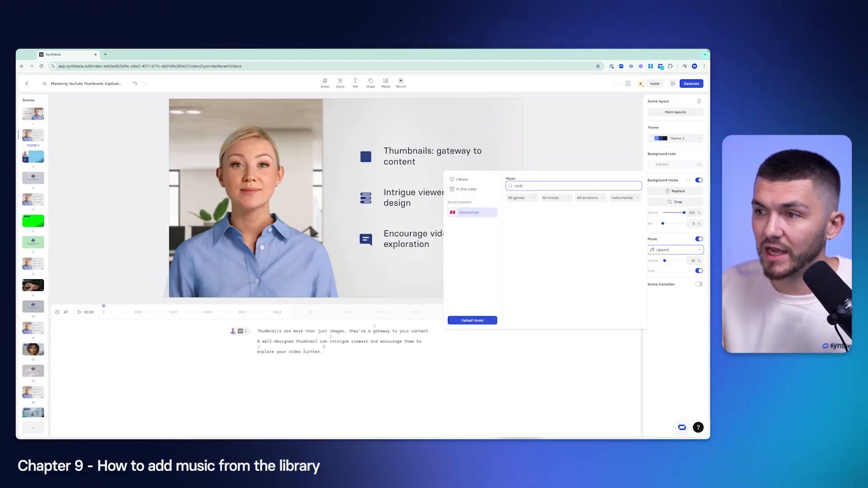
pyautogui.press('Enter')
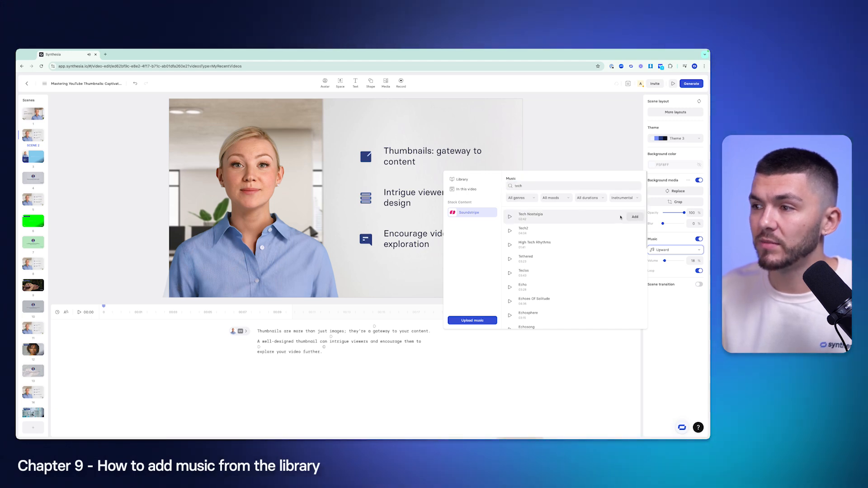
pyautogui.click(634, 217)
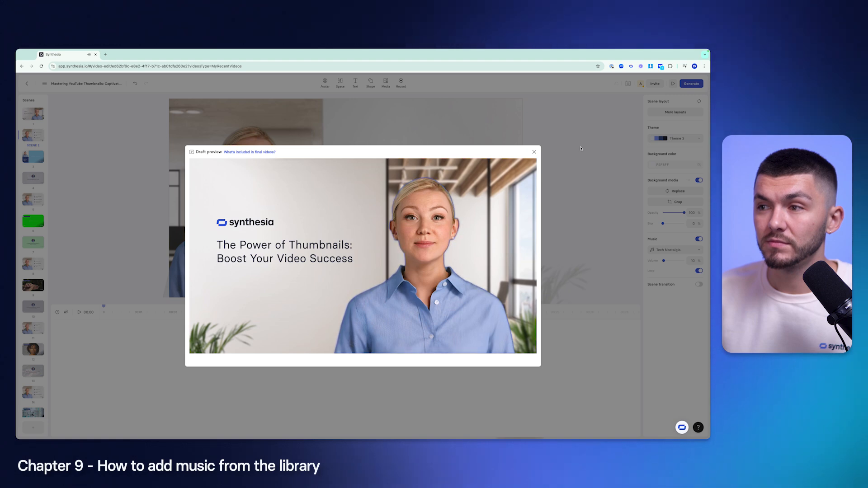
pyautogui.moveTo(564, 149)
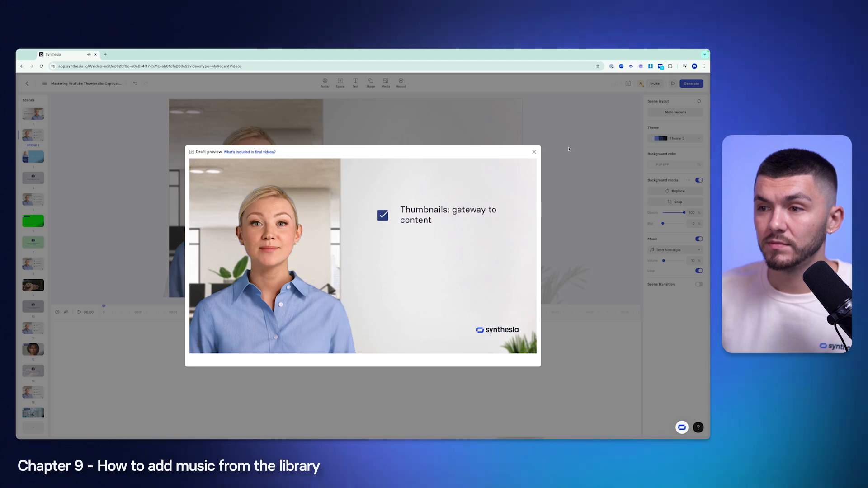
pyautogui.click(534, 152)
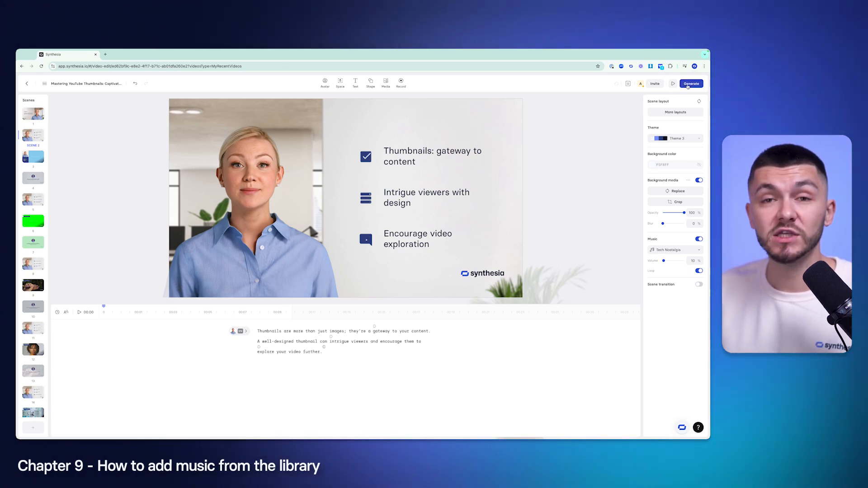
pyautogui.click(325, 81)
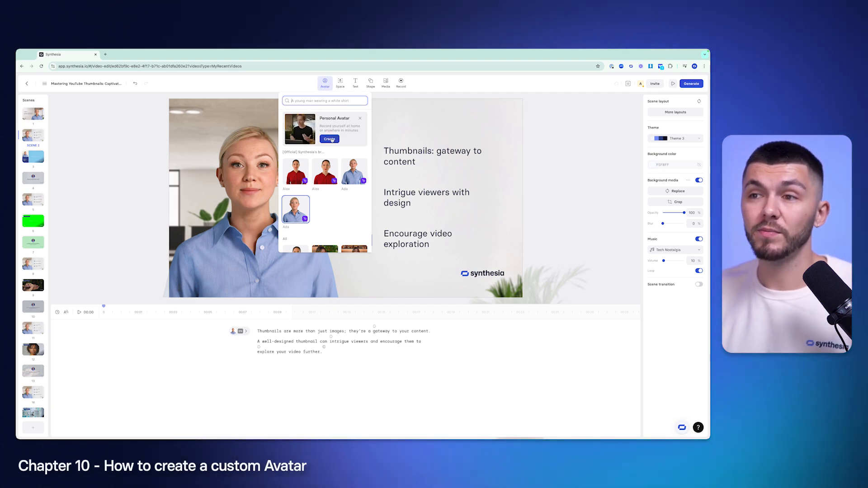
# Choose Create on the Personal Avatar card to reach the avatar overview.
pyautogui.click(329, 139)
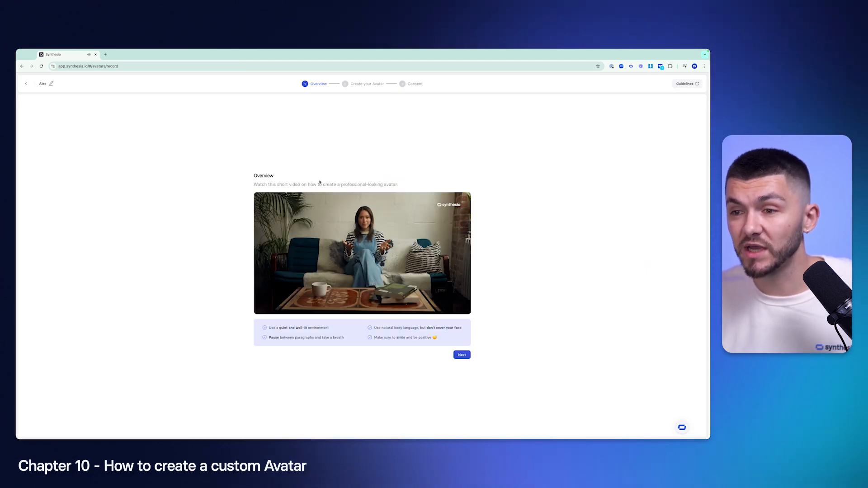
pyautogui.click(362, 257)
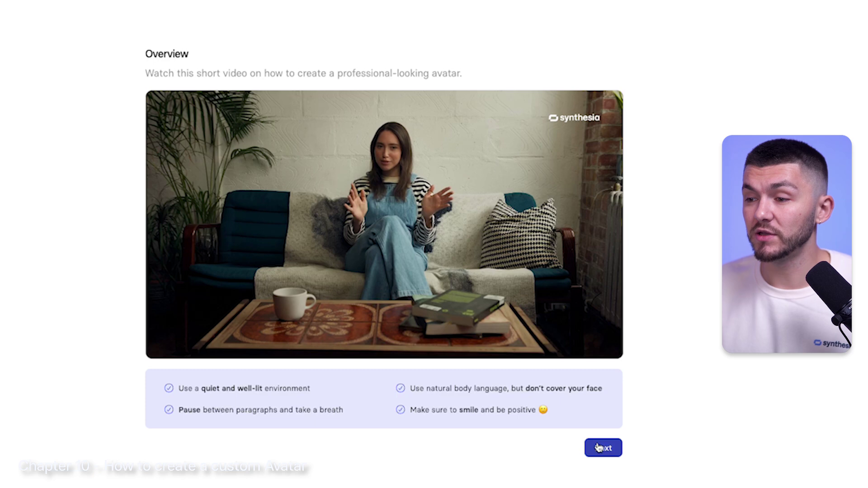
# Pick Record yourself via webcam, confirm camera and microphone, and show the script.
pyautogui.click(603, 448)
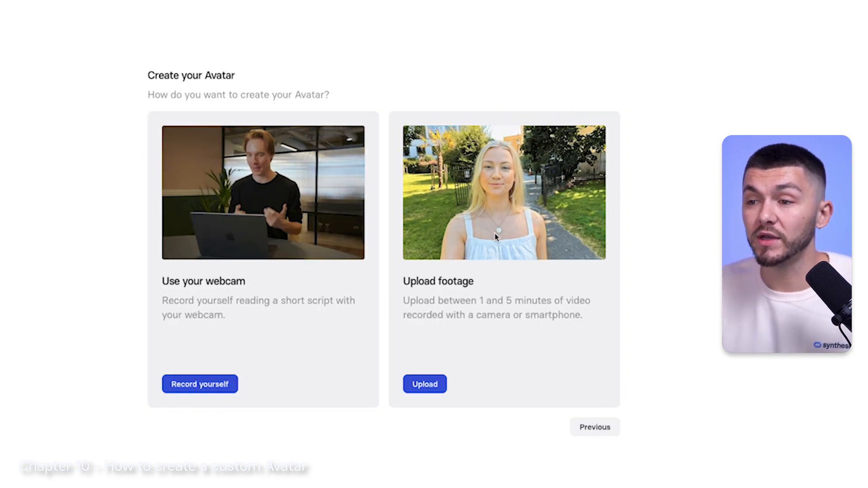
pyautogui.click(200, 384)
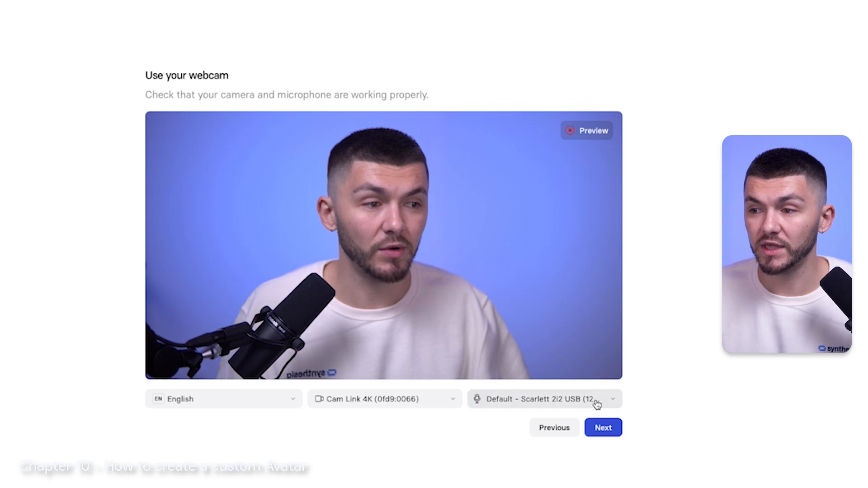
pyautogui.click(603, 427)
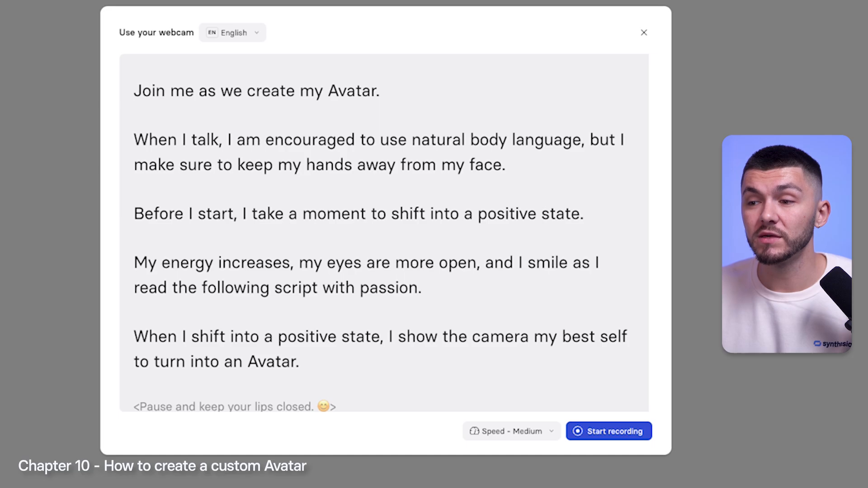
# Record the avatar script on webcam and submit the recording.
pyautogui.click(609, 432)
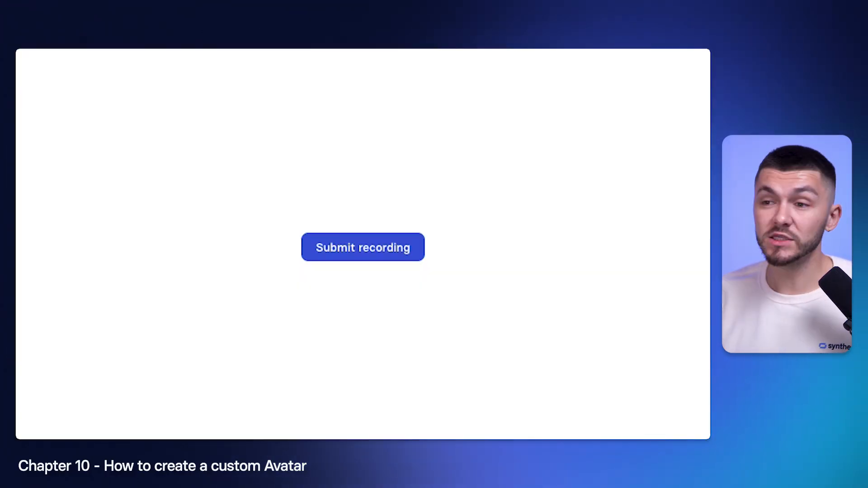
pyautogui.moveTo(438, 164)
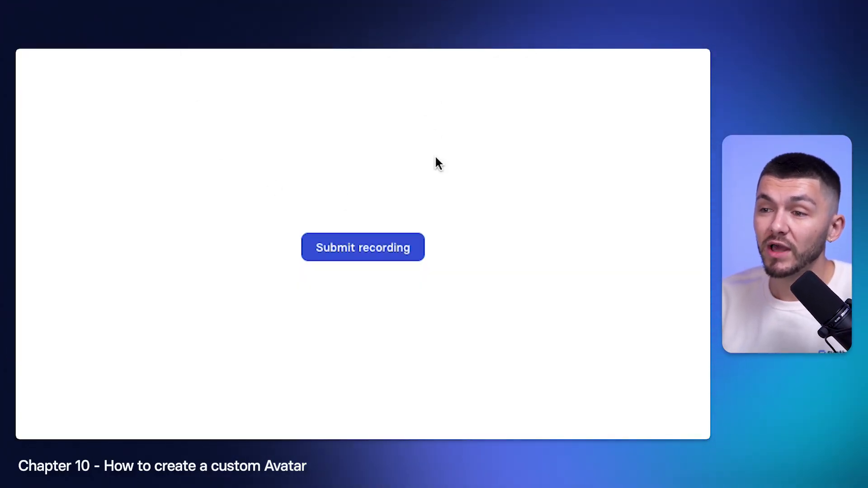
pyautogui.click(363, 248)
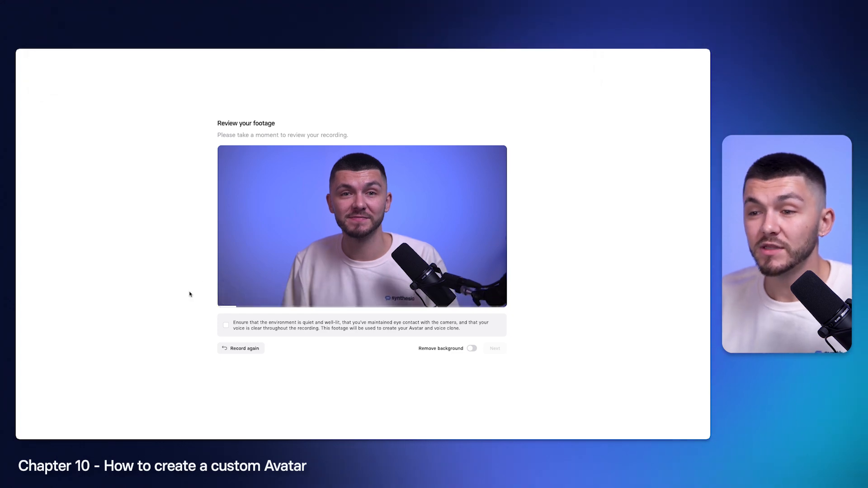
# Tick the Review your footage confirmation checkbox so the footage starts uploading.
pyautogui.click(226, 325)
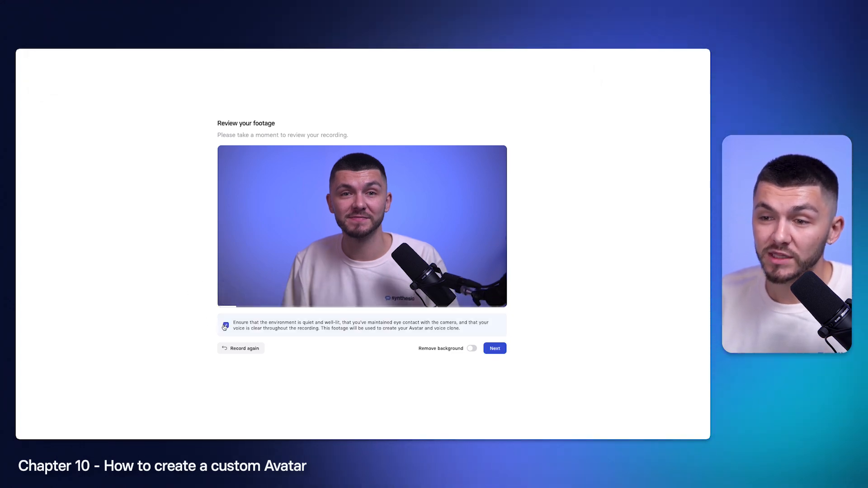
pyautogui.moveTo(233, 323); pyautogui.dragTo(332, 322)
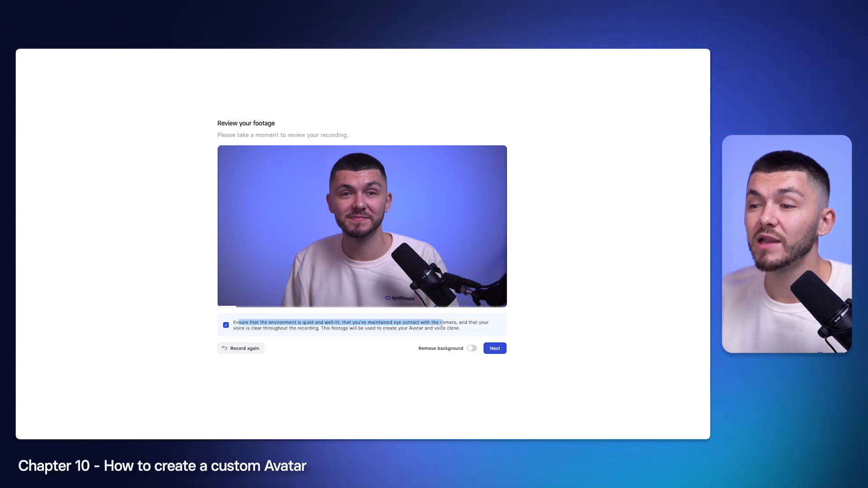
pyautogui.click(225, 325)
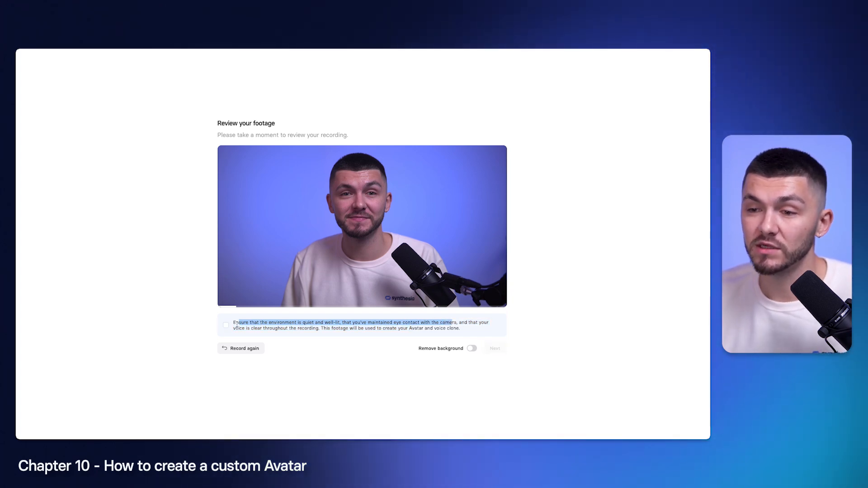
pyautogui.click(226, 326)
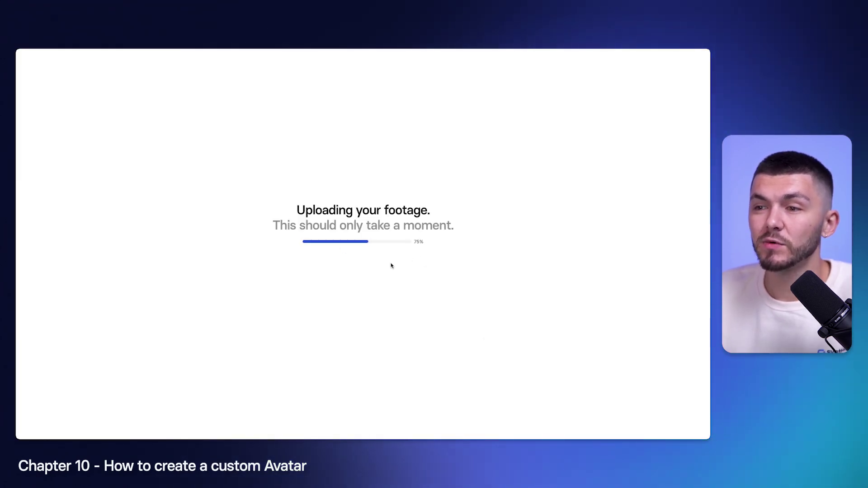
pyautogui.moveTo(578, 219)
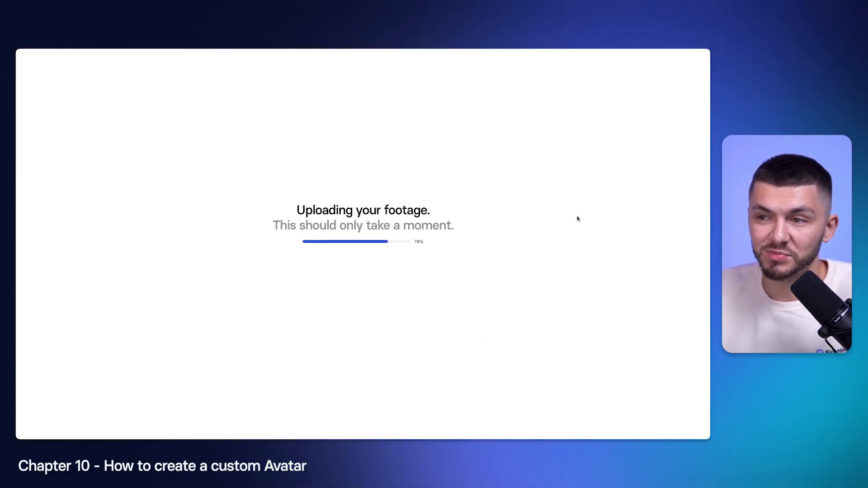